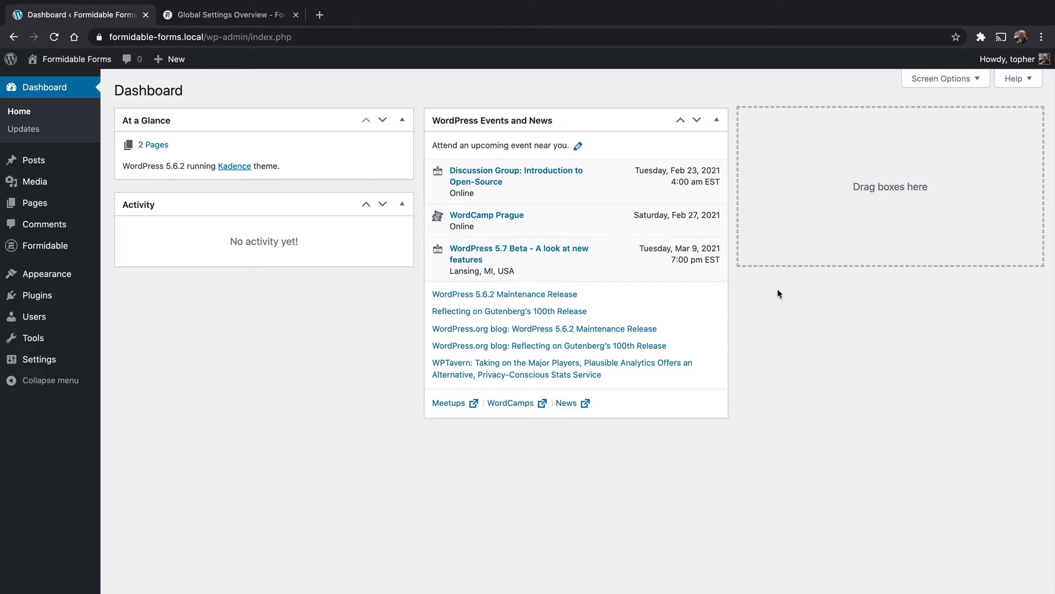
{"action": "mouse_move", "coordinate": [48, 246]}
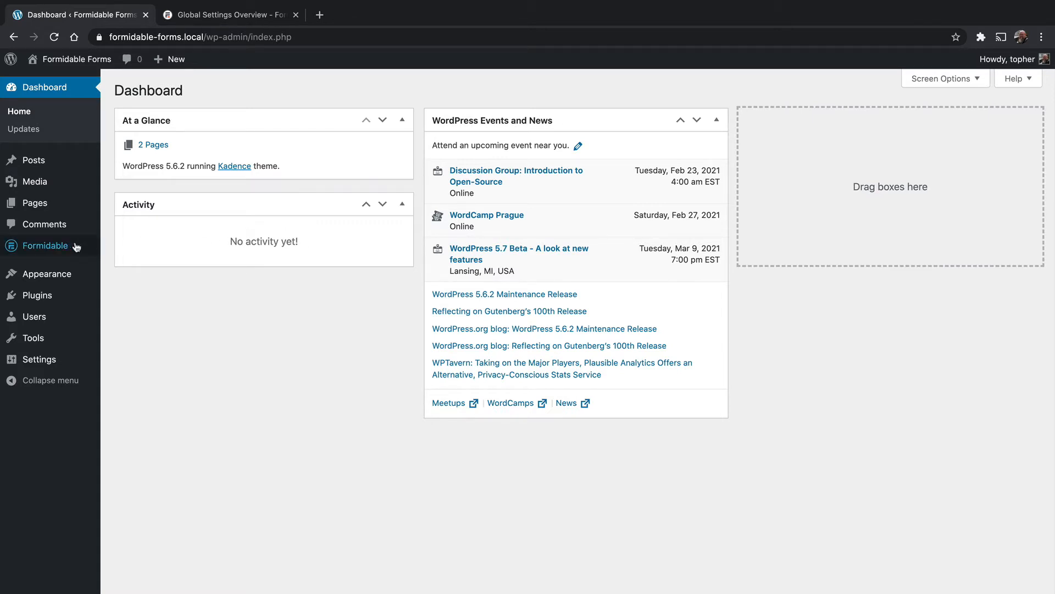
Reach the Formidable Global Settings page from the admin sidebar submenu.
{"action": "left_click", "coordinate": [139, 335]}
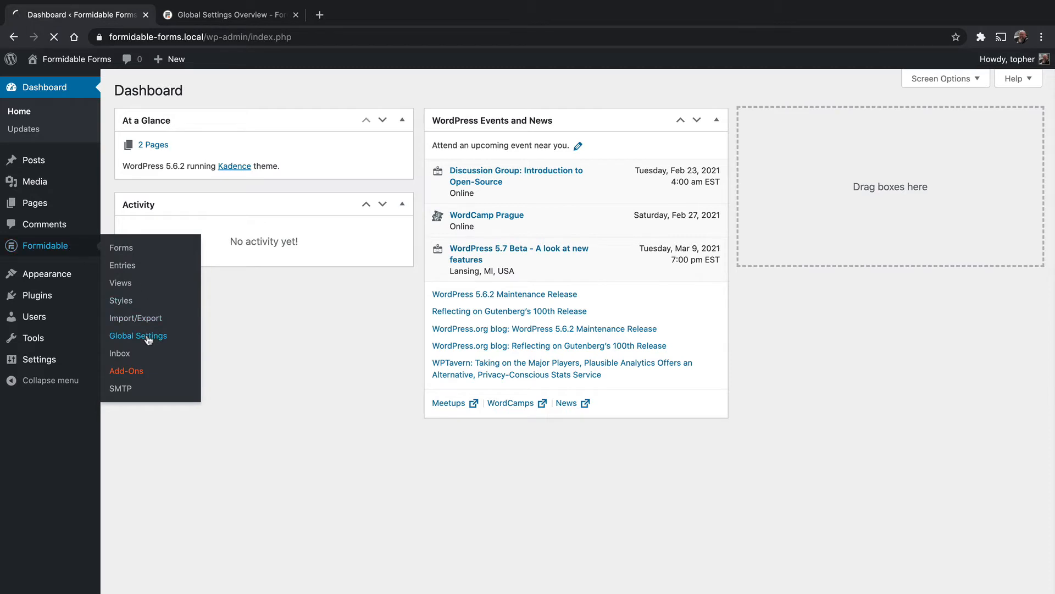
{"action": "left_click", "coordinate": [138, 336]}
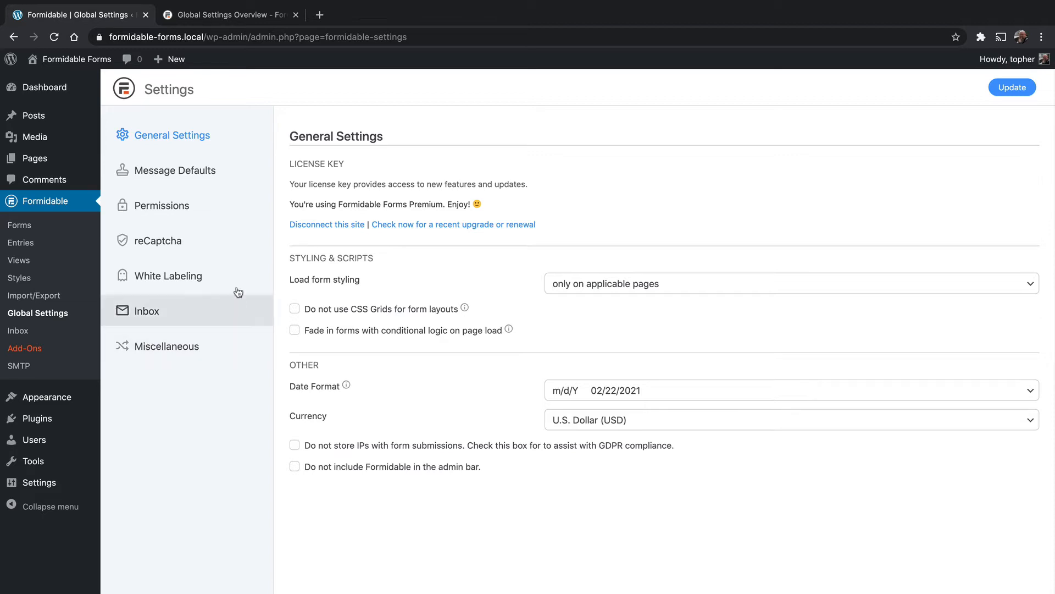
In White Labeling, choose the generic third plugin icon and relabel the plugin 'Forms'.
{"action": "left_click", "coordinate": [169, 274]}
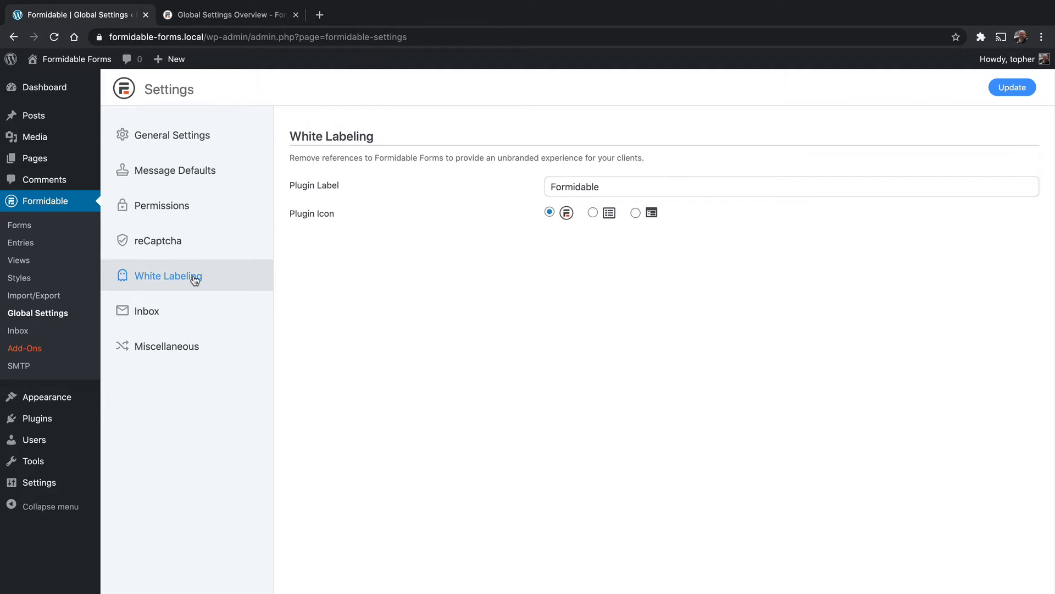
{"action": "mouse_move", "coordinate": [255, 289]}
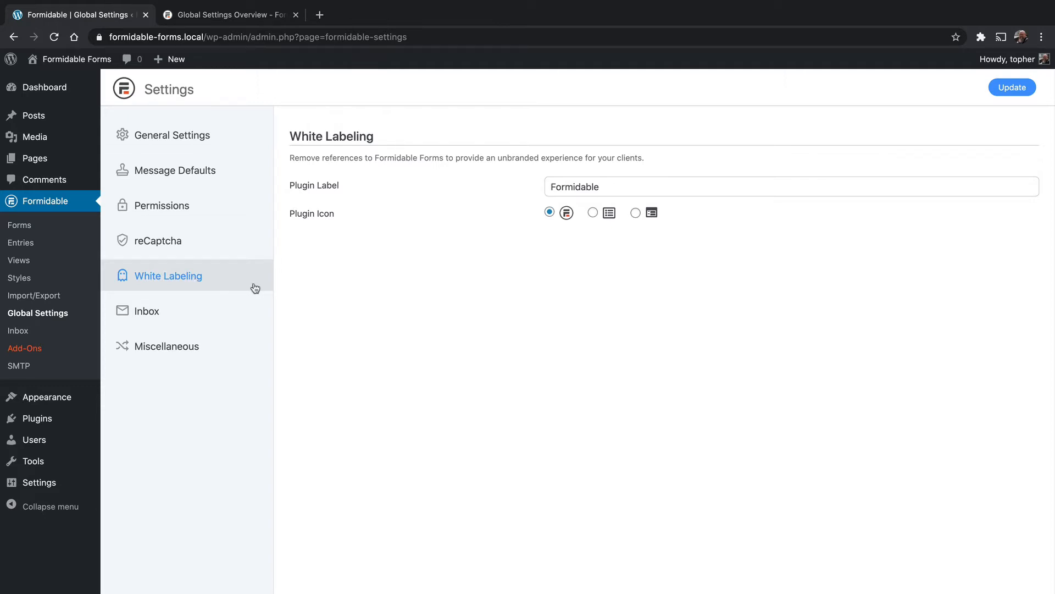
{"action": "mouse_move", "coordinate": [310, 218]}
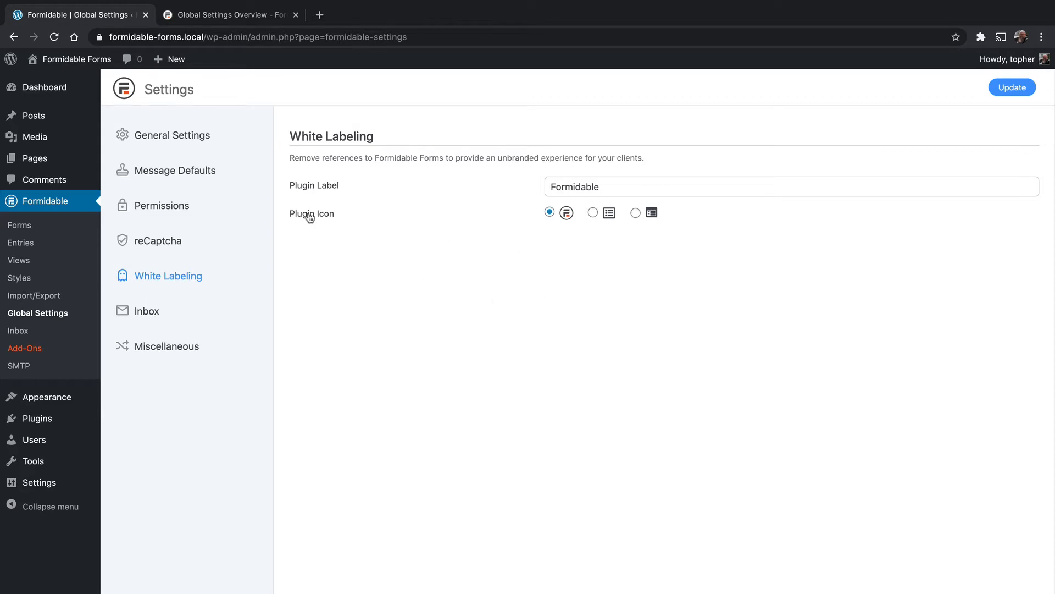
{"action": "mouse_move", "coordinate": [609, 231]}
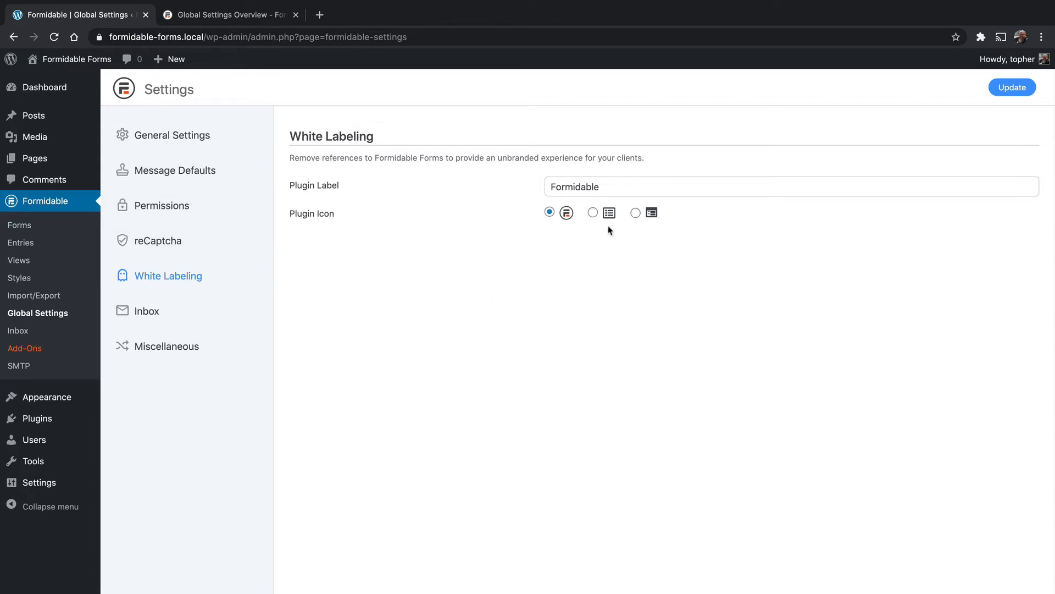
{"action": "left_click", "coordinate": [635, 212]}
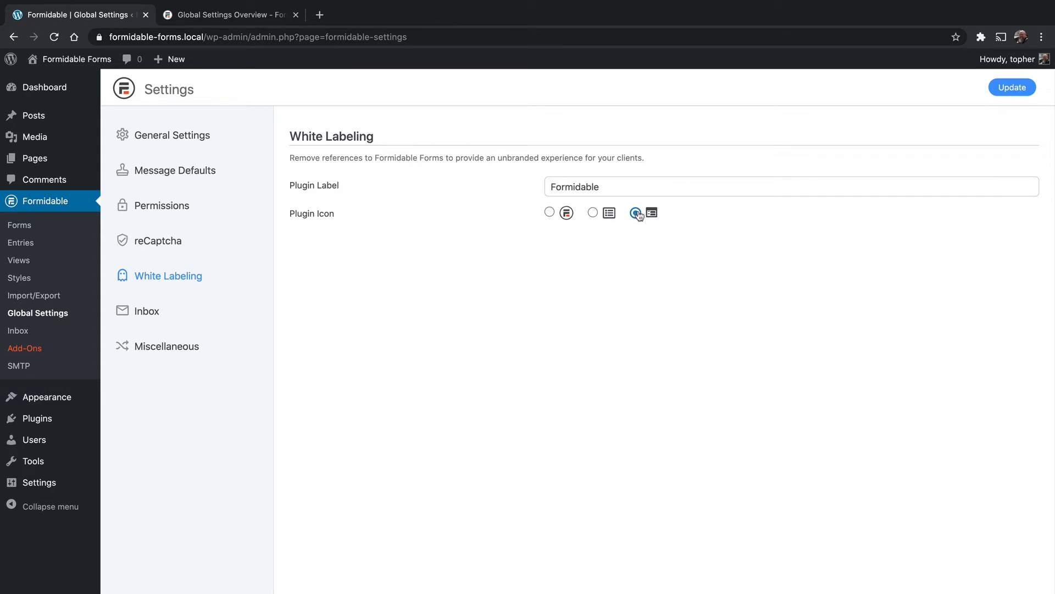
{"action": "left_click", "coordinate": [635, 212]}
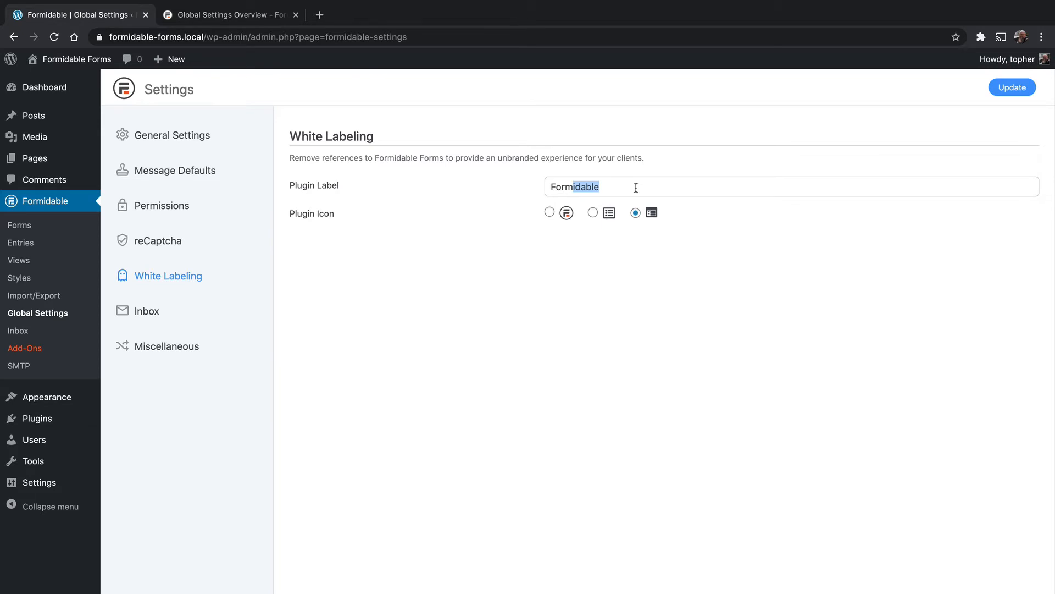
{"action": "left_click", "coordinate": [1011, 87]}
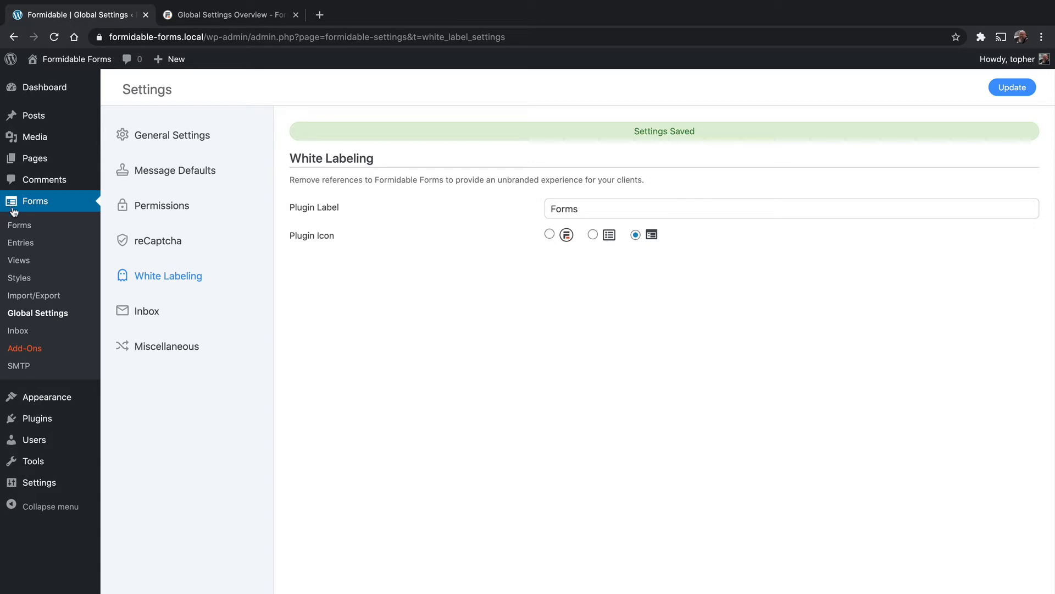
{"action": "mouse_move", "coordinate": [550, 259]}
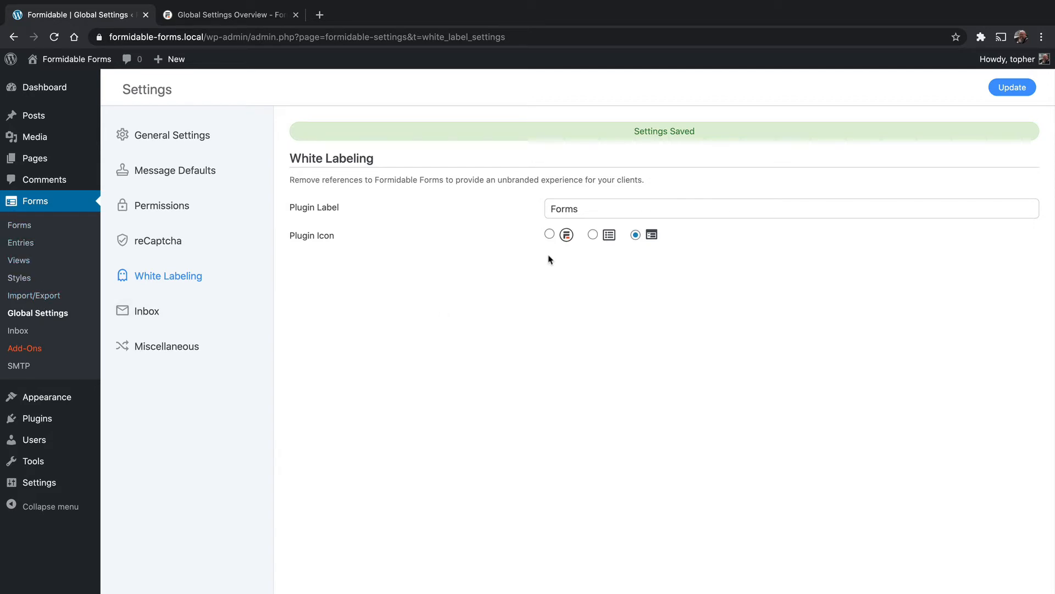
{"action": "mouse_move", "coordinate": [553, 254]}
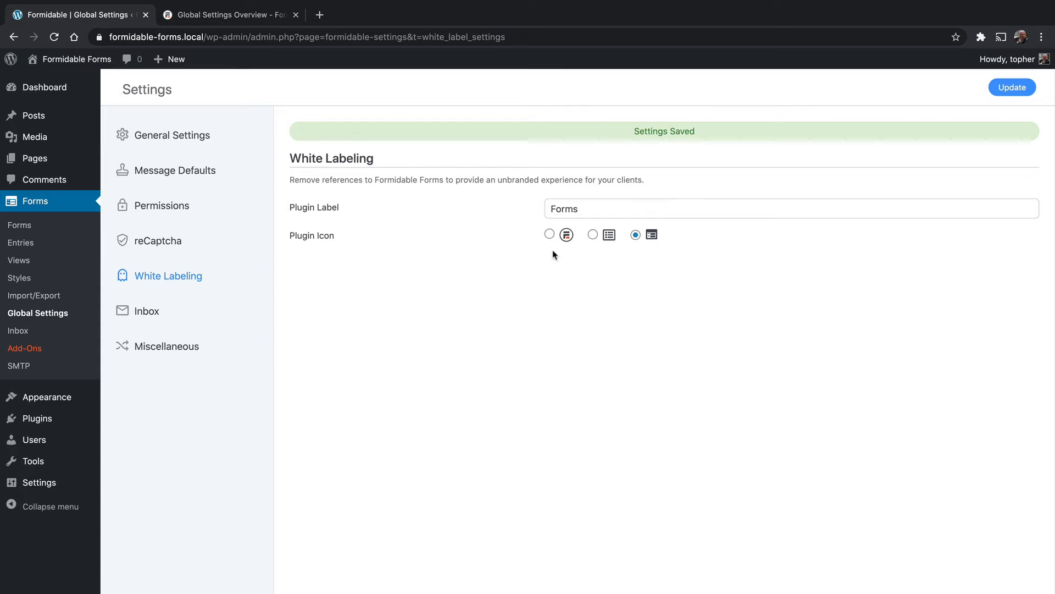
{"action": "mouse_move", "coordinate": [590, 271]}
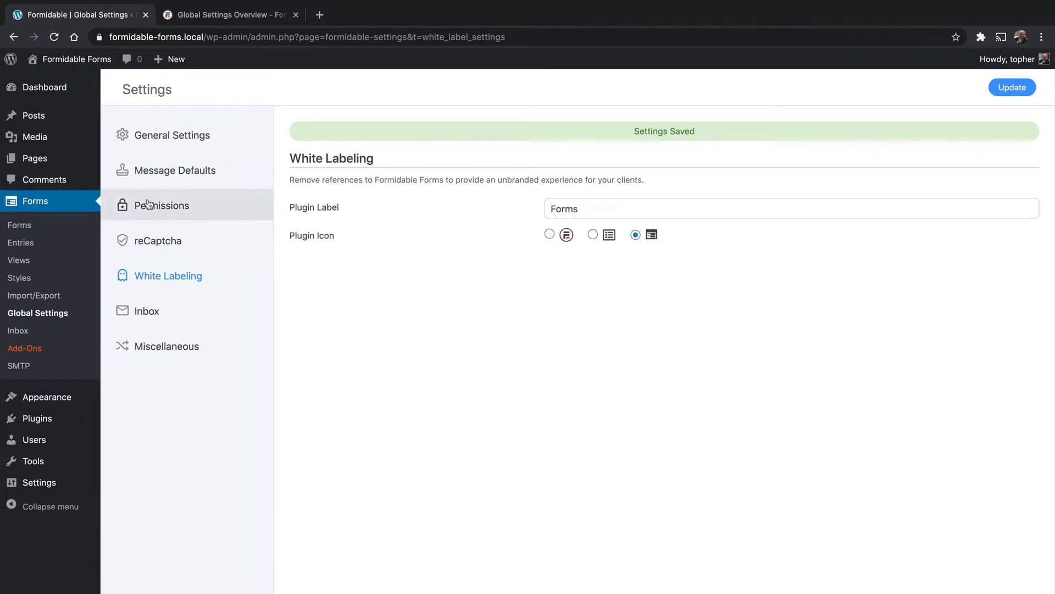
In Permissions, let Editors view forms alongside Administrators and save the change.
{"action": "left_click", "coordinate": [162, 205]}
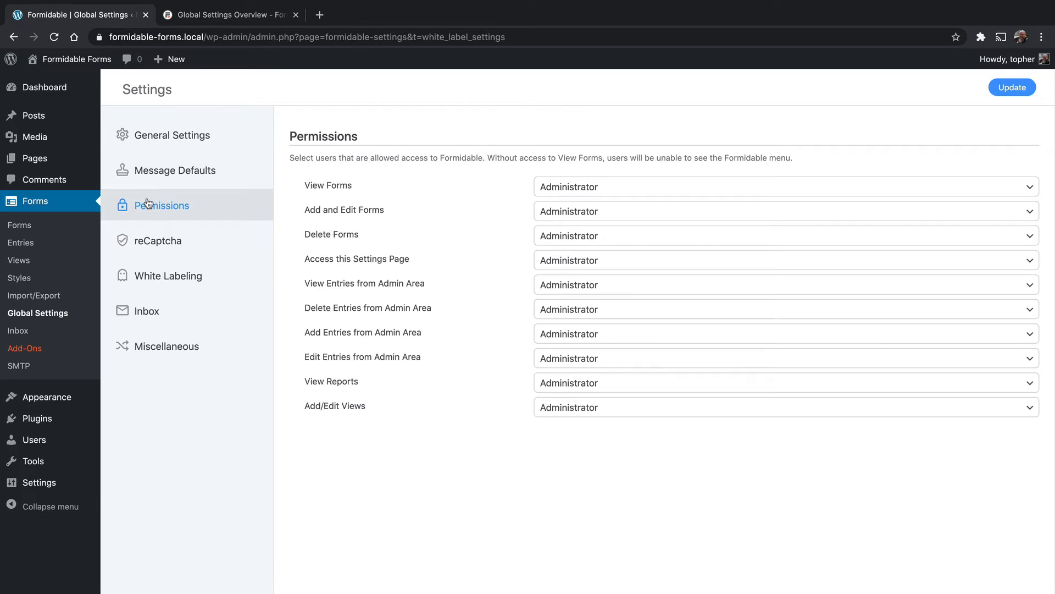
{"action": "mouse_move", "coordinate": [586, 182]}
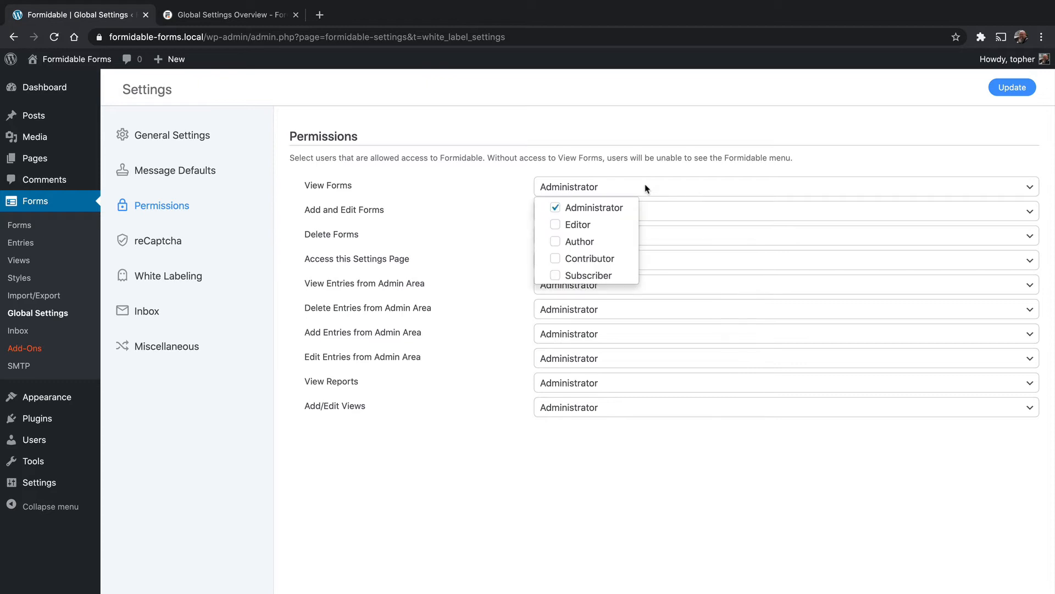
{"action": "left_click", "coordinate": [555, 224]}
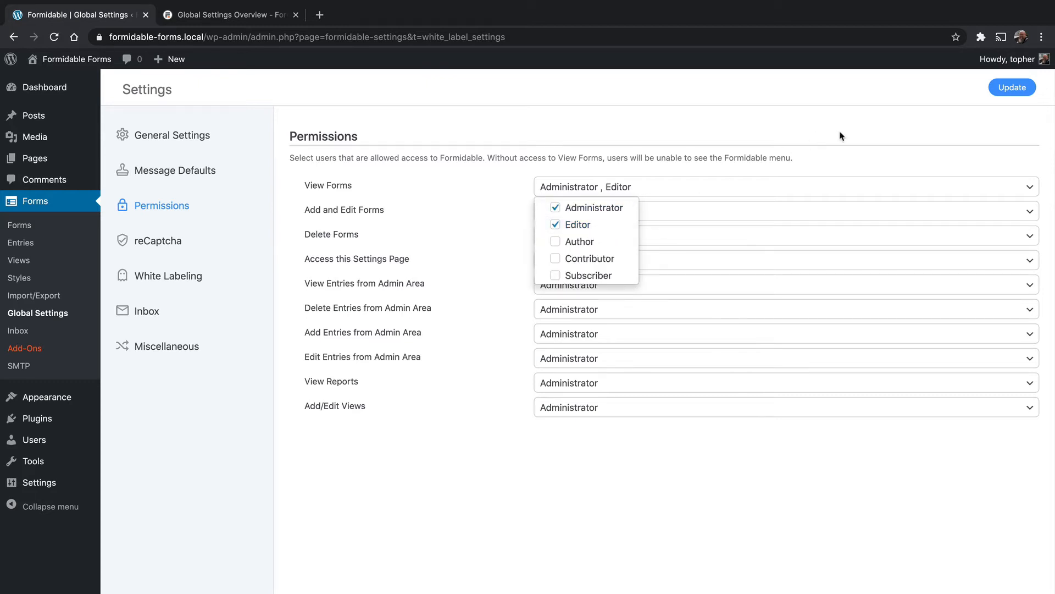
{"action": "left_click", "coordinate": [1011, 87]}
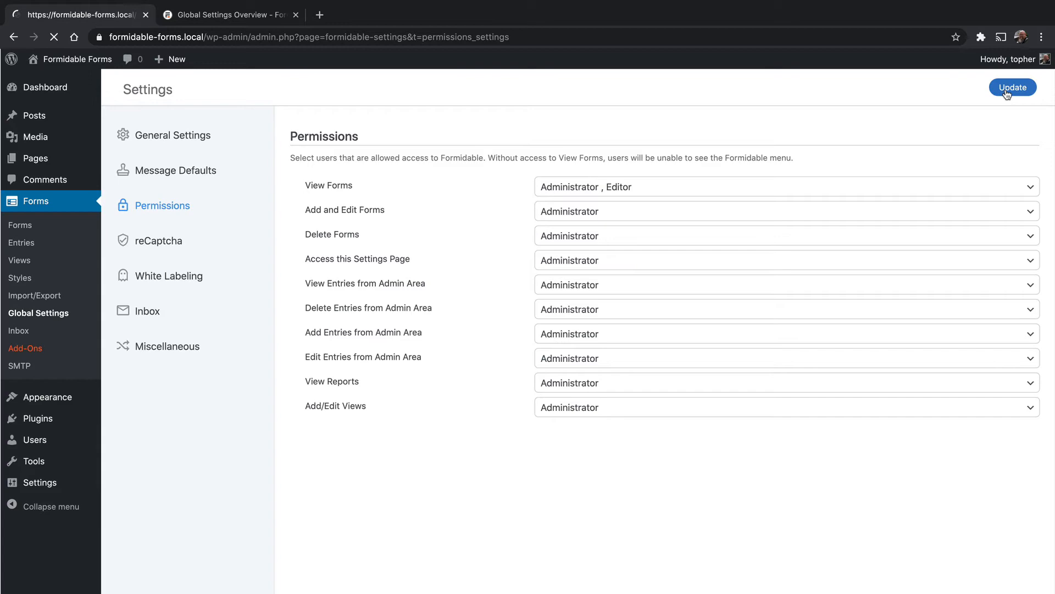
{"action": "left_click", "coordinate": [1013, 86]}
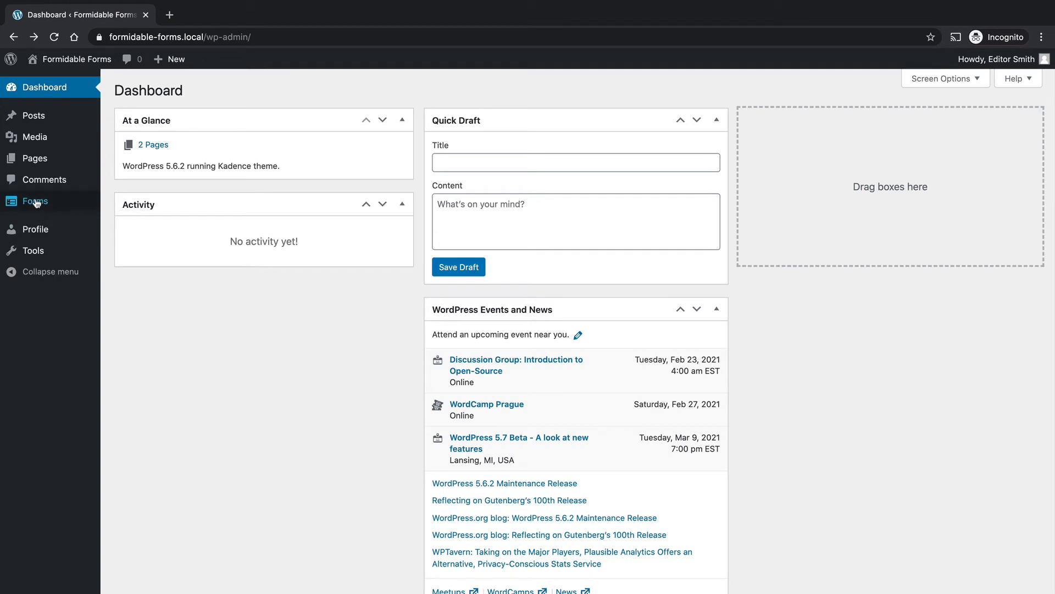
{"action": "mouse_move", "coordinate": [44, 206]}
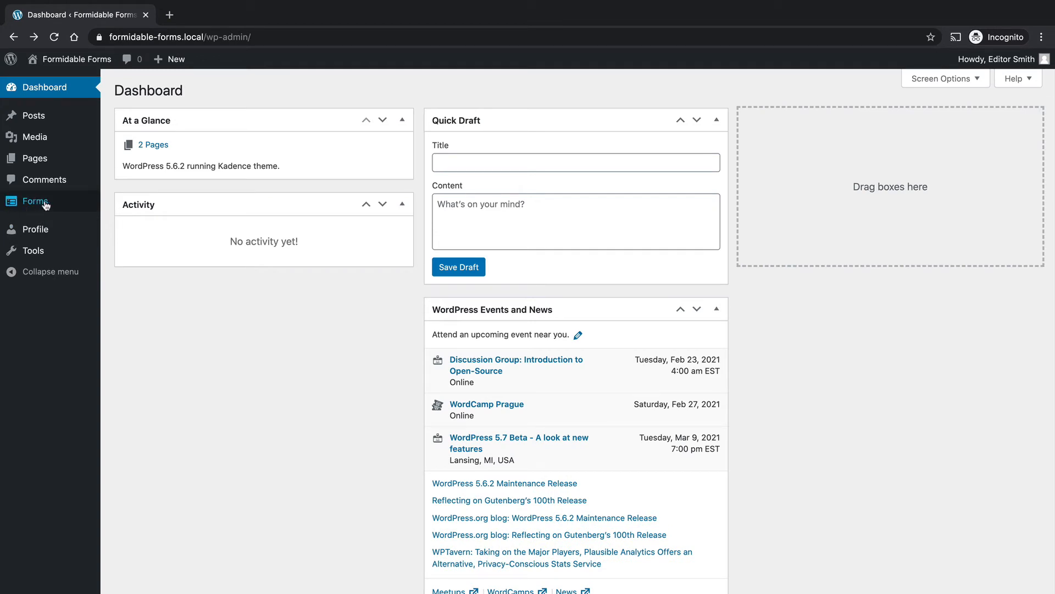
As the Editor account, show the forms list to confirm the Forms menu is accessible.
{"action": "left_click", "coordinate": [36, 200]}
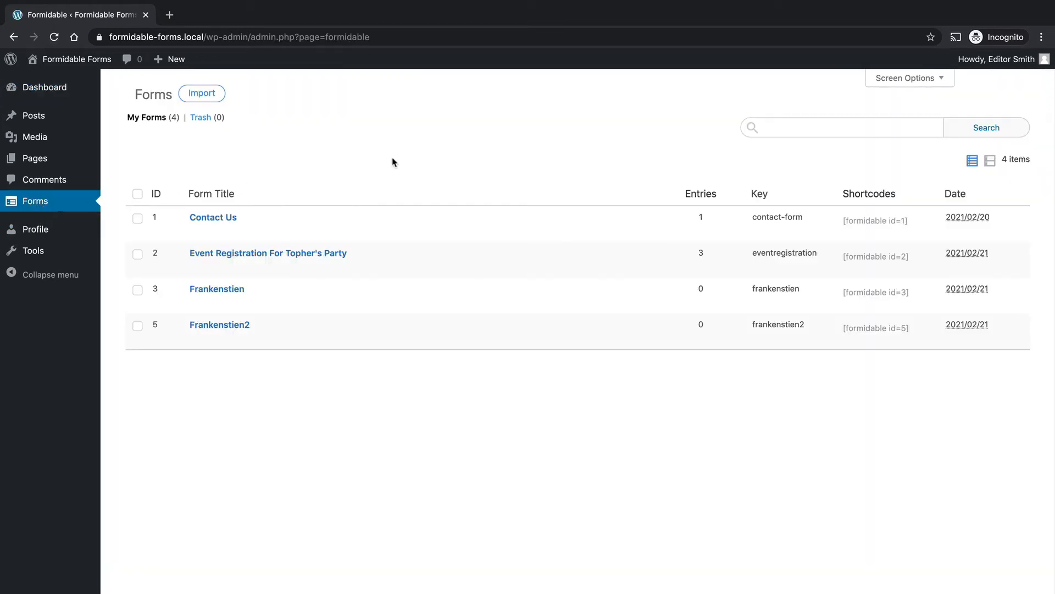
{"action": "mouse_move", "coordinate": [284, 177]}
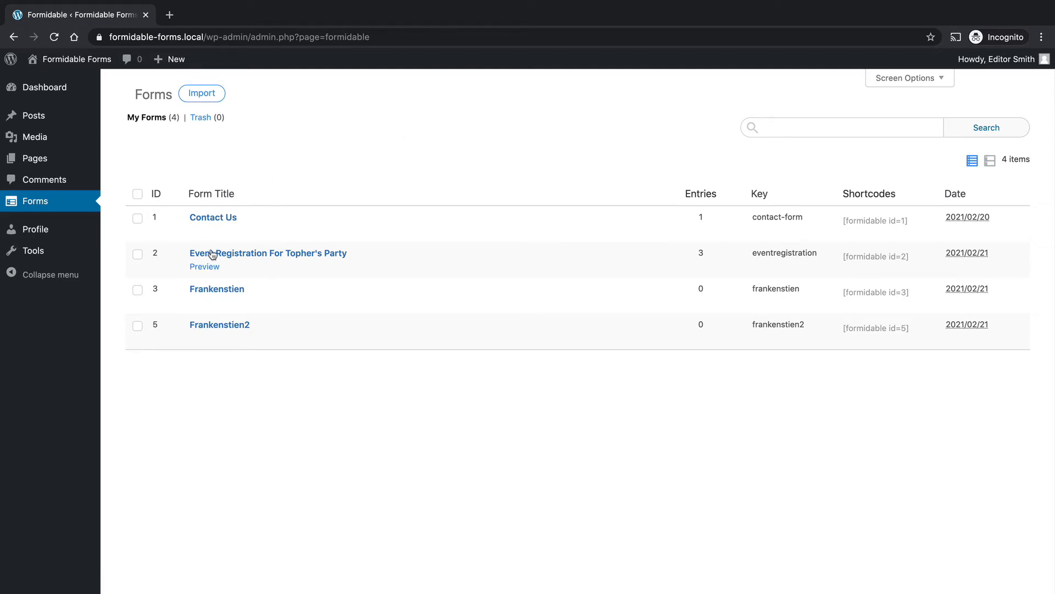
{"action": "mouse_move", "coordinate": [213, 216]}
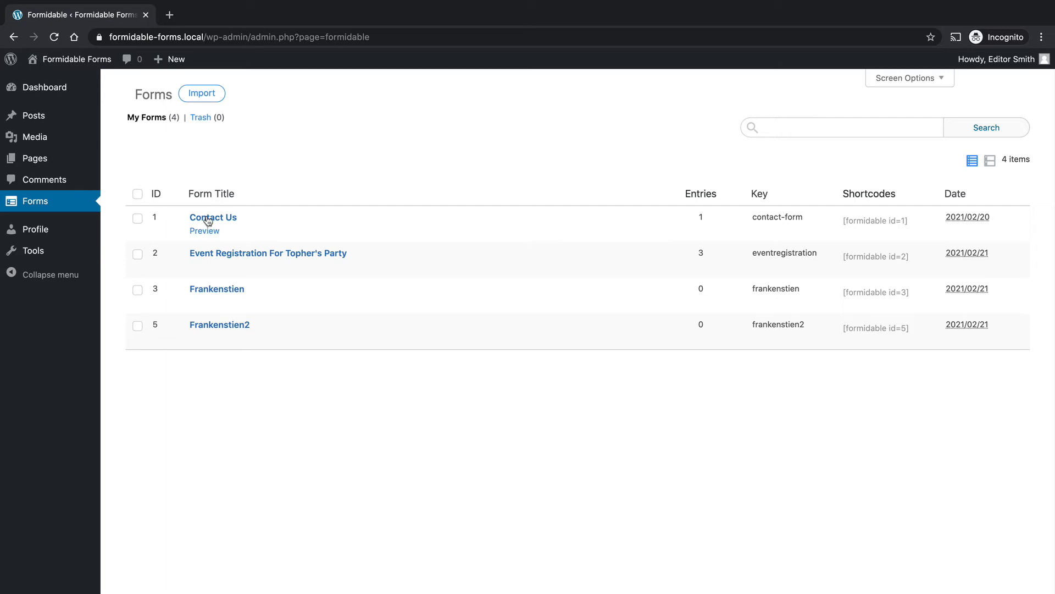
{"action": "mouse_move", "coordinate": [507, 303]}
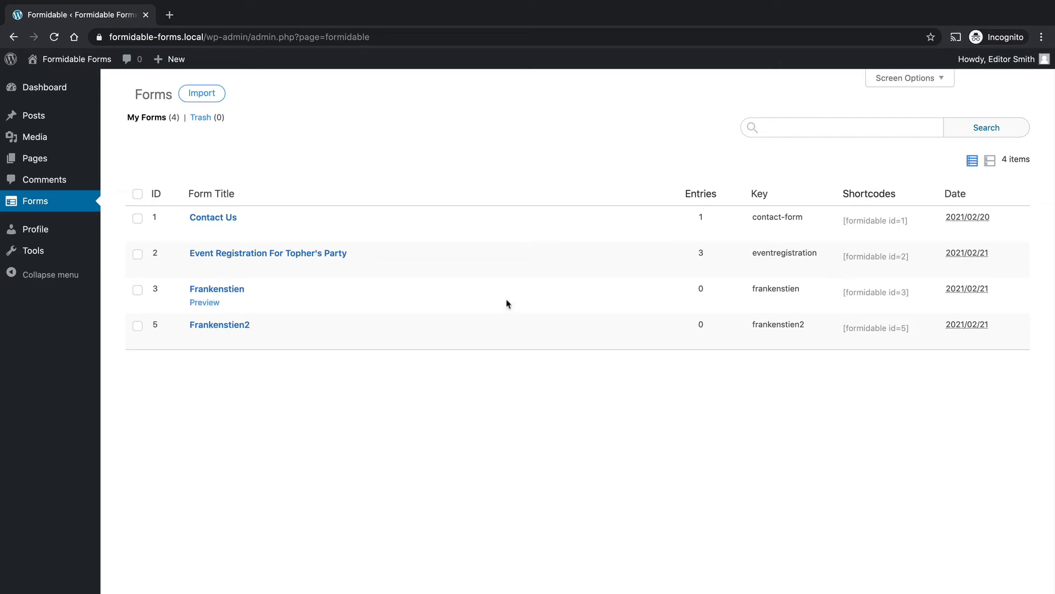
{"action": "mouse_move", "coordinate": [406, 154]}
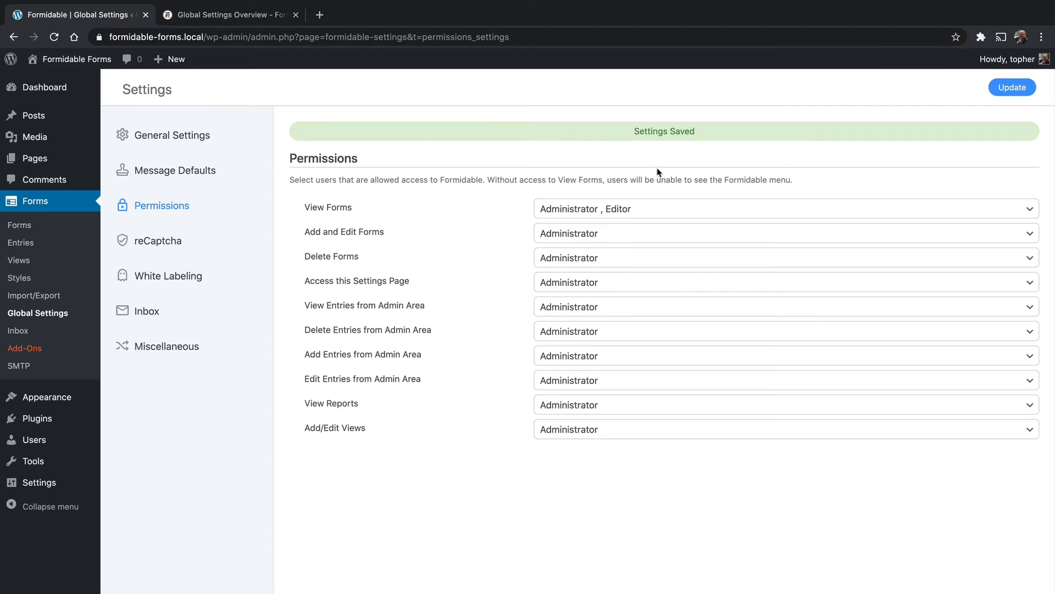
{"action": "mouse_move", "coordinate": [445, 171]}
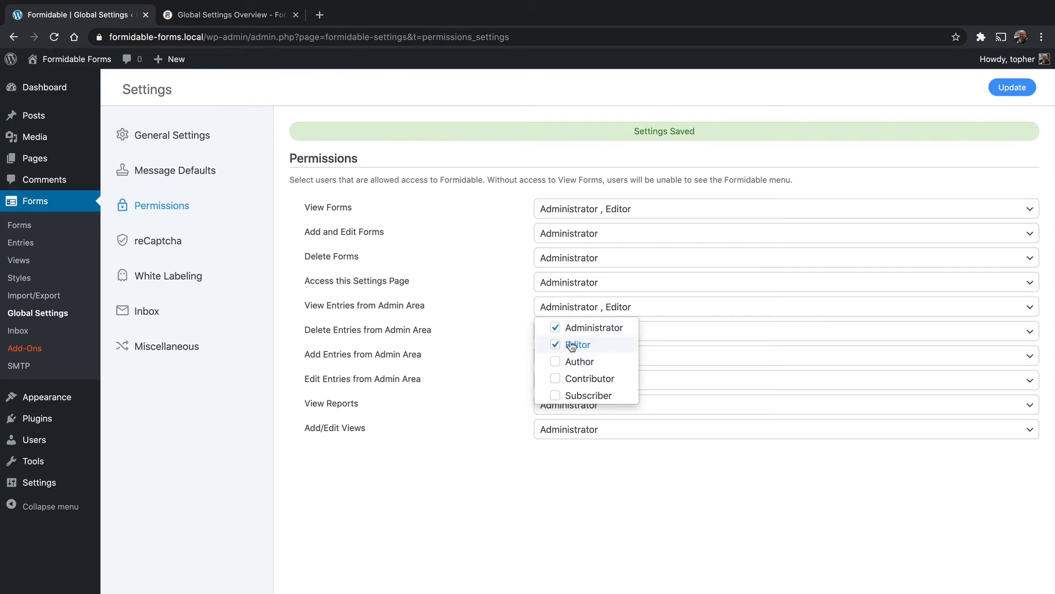
{"action": "mouse_move", "coordinate": [531, 541]}
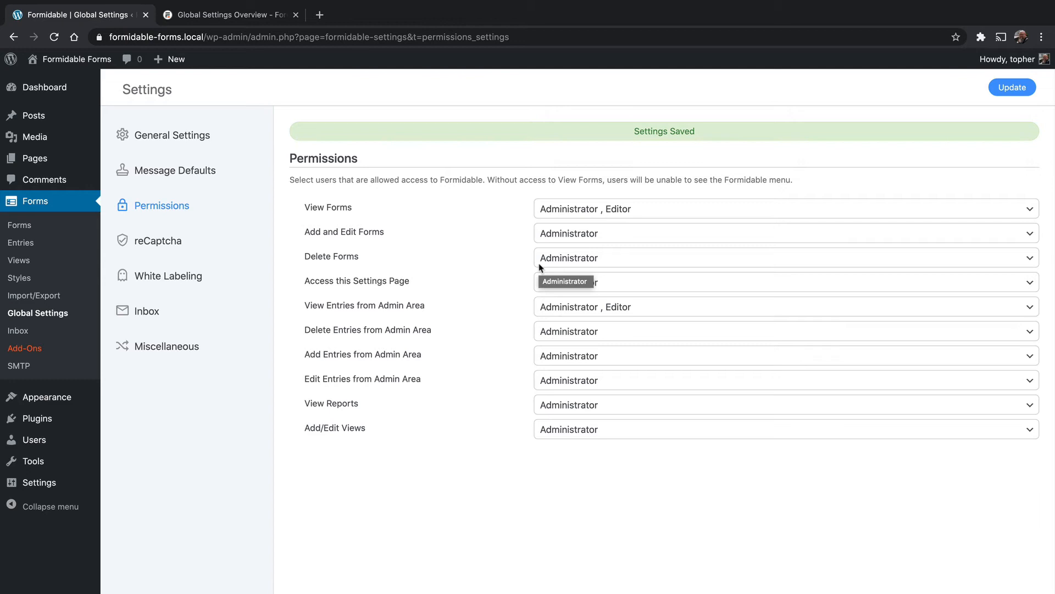
{"action": "mouse_move", "coordinate": [598, 240]}
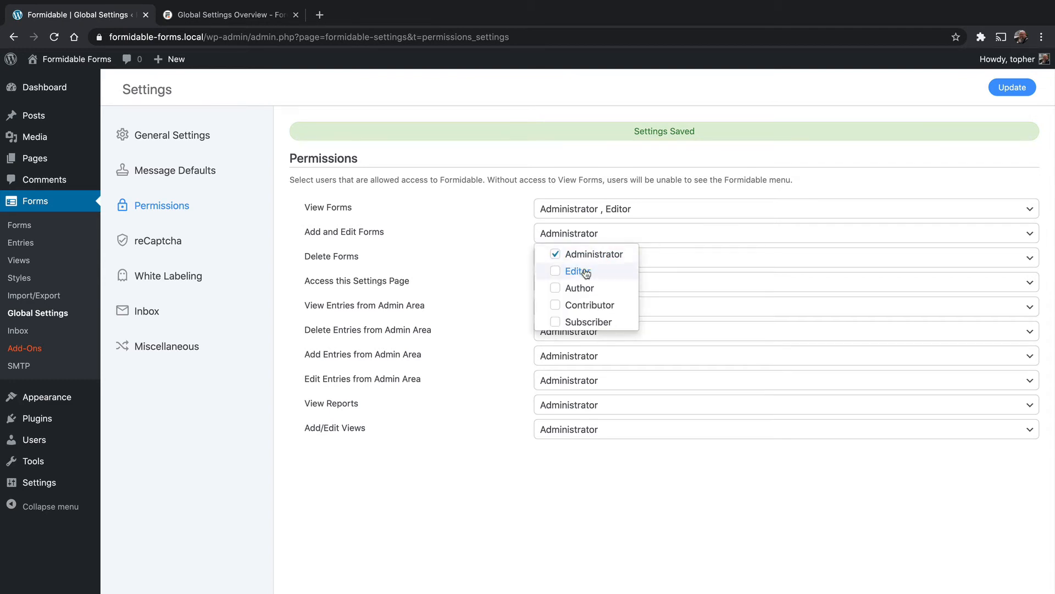
Grant Editors add/edit and delete forms, grant Authors view forms, and save.
{"action": "left_click", "coordinate": [578, 271]}
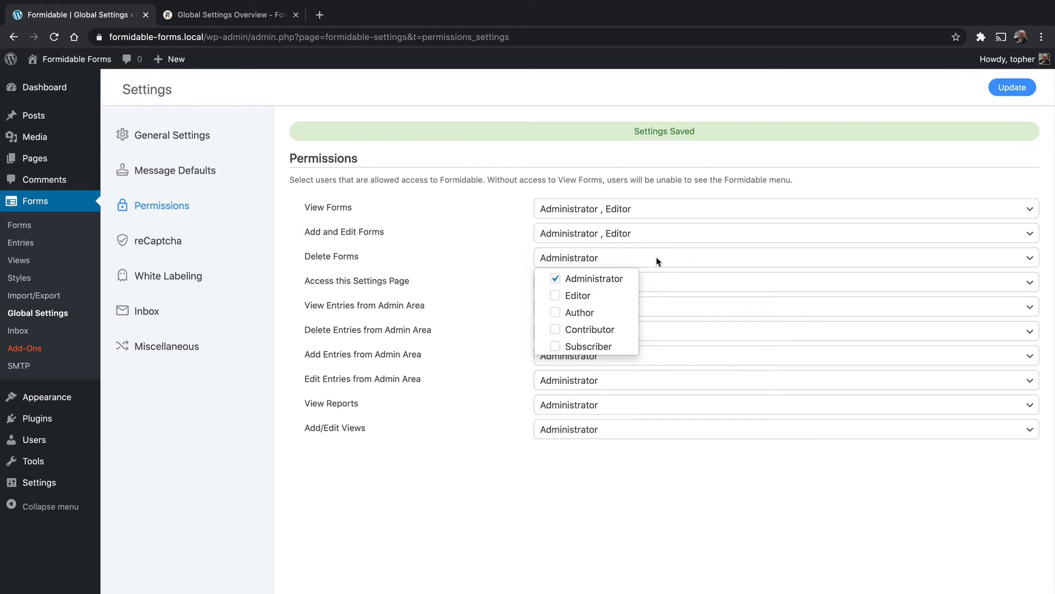
{"action": "mouse_move", "coordinate": [605, 329]}
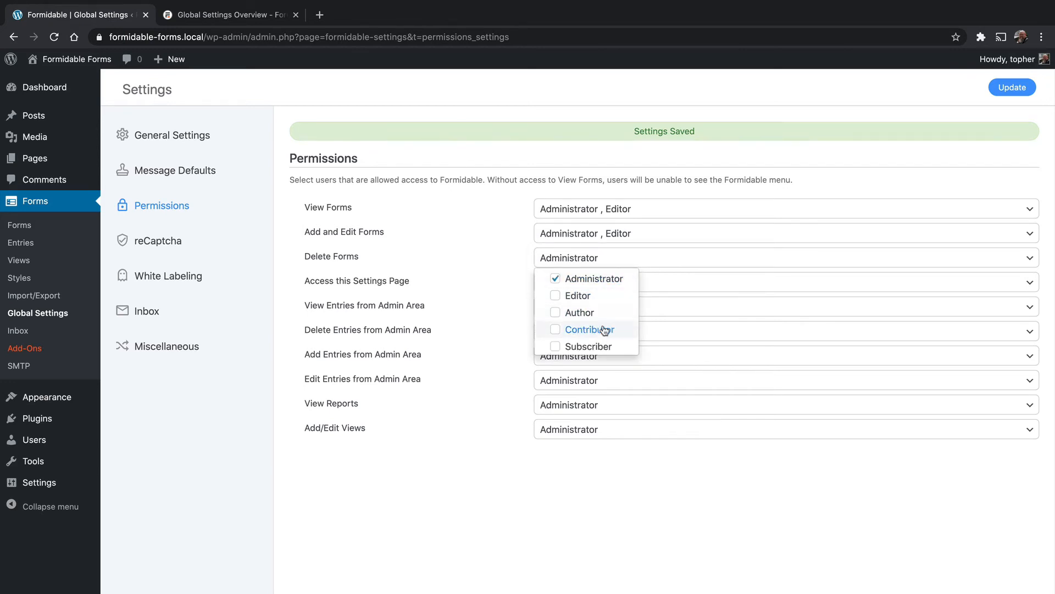
{"action": "left_click", "coordinate": [556, 294]}
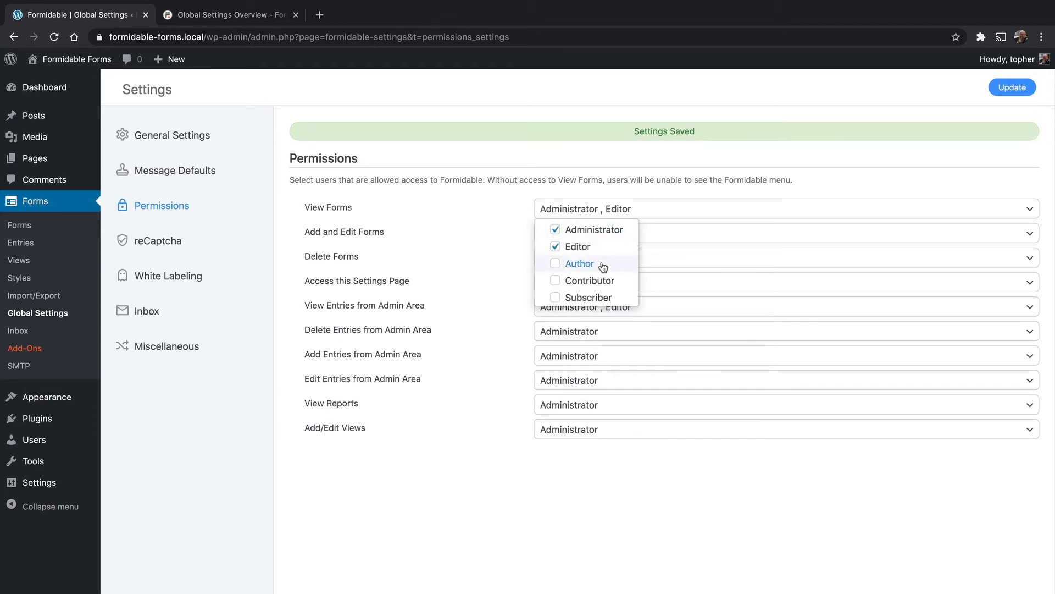
{"action": "left_click", "coordinate": [556, 263]}
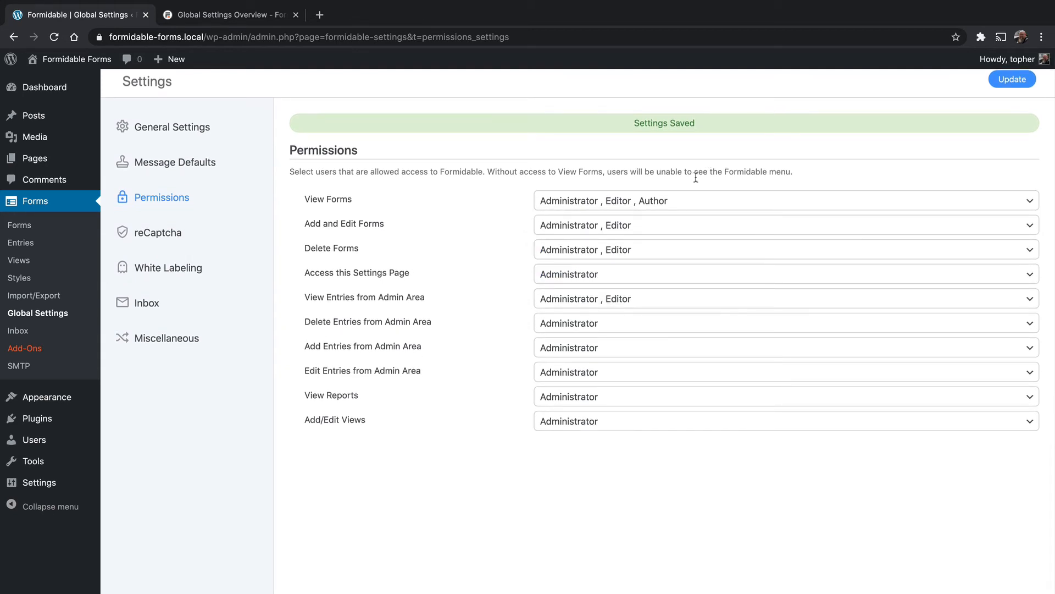
{"action": "left_click", "coordinate": [1013, 79]}
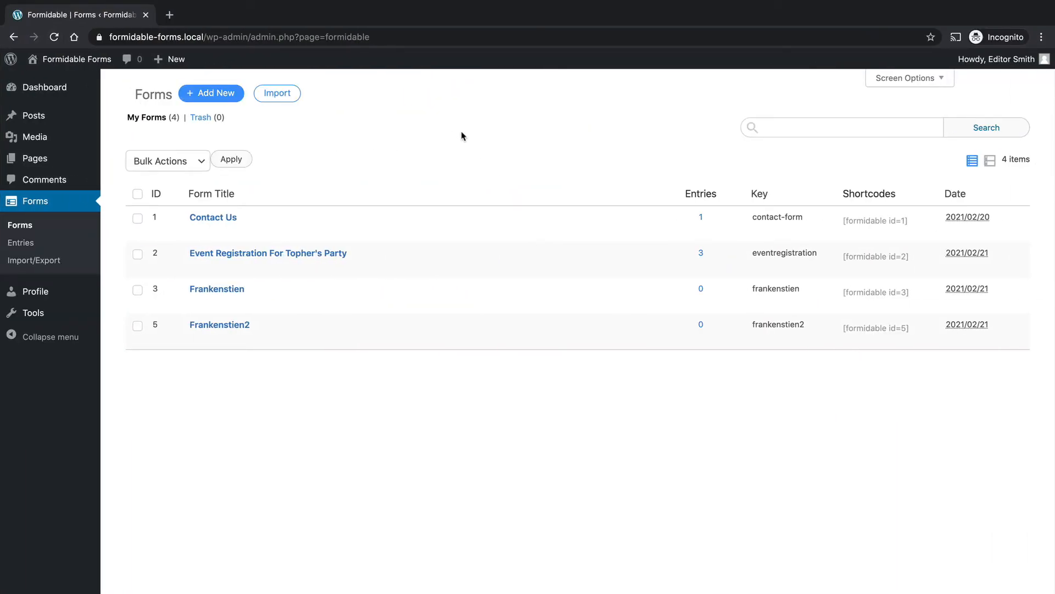
As Editor, check Entries, the Forms list and Import/Export, then return to the administrator window.
{"action": "left_click", "coordinate": [21, 242]}
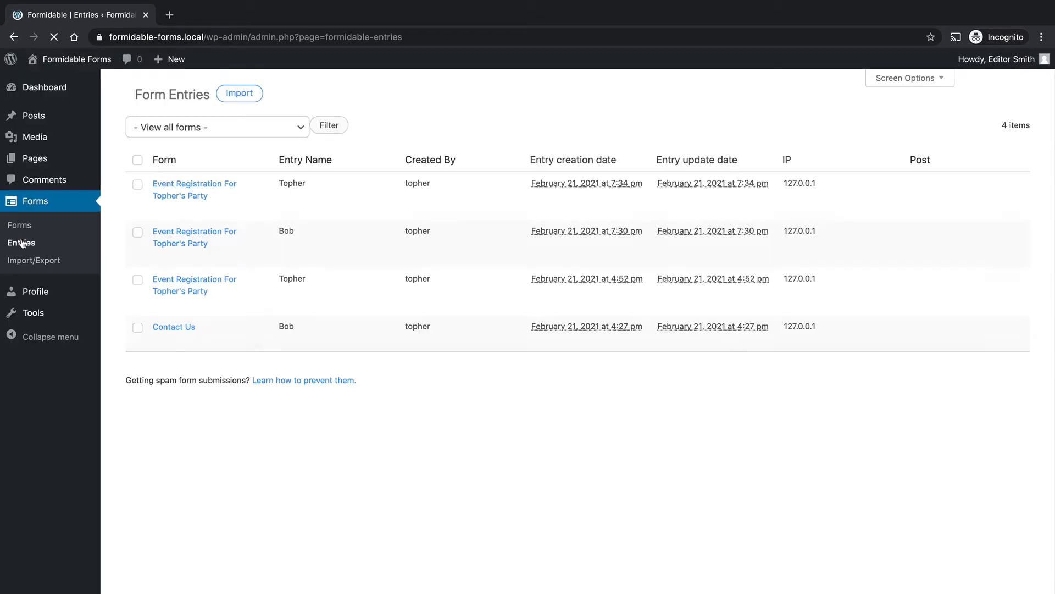
{"action": "mouse_move", "coordinate": [19, 224]}
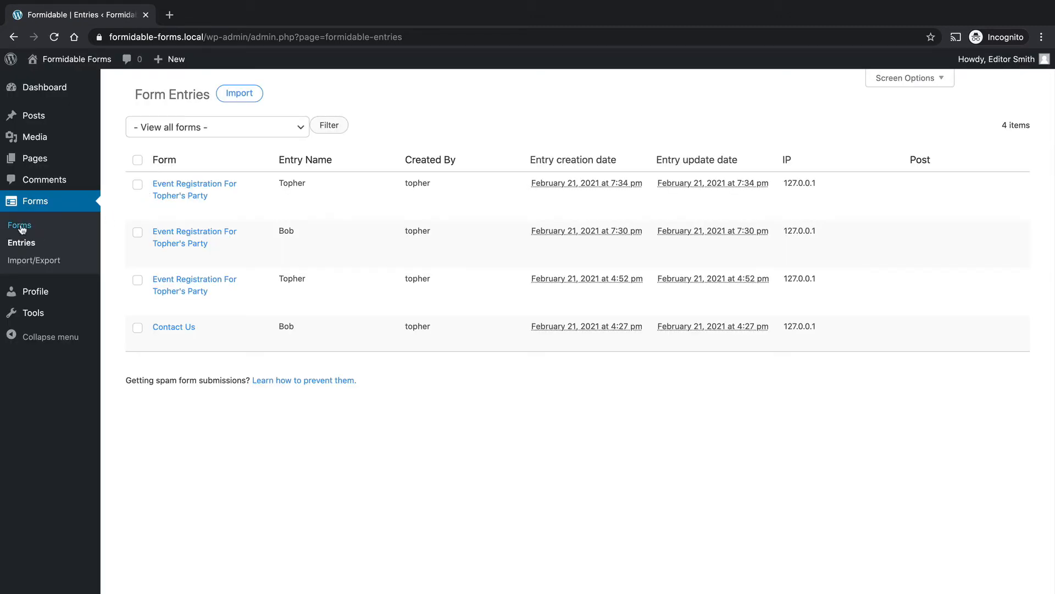
{"action": "left_click", "coordinate": [18, 224]}
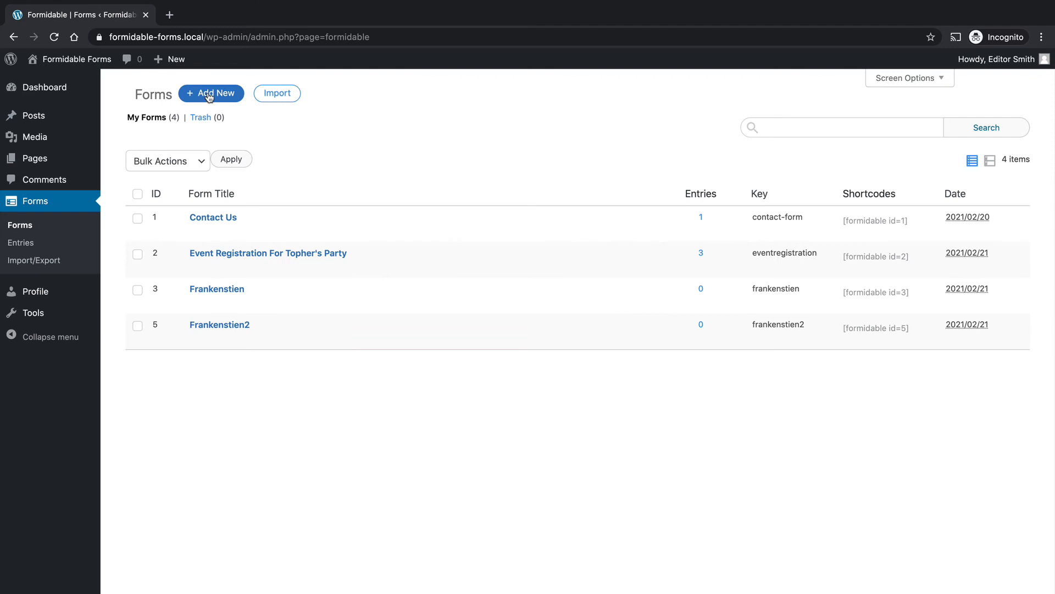
{"action": "mouse_move", "coordinate": [212, 217]}
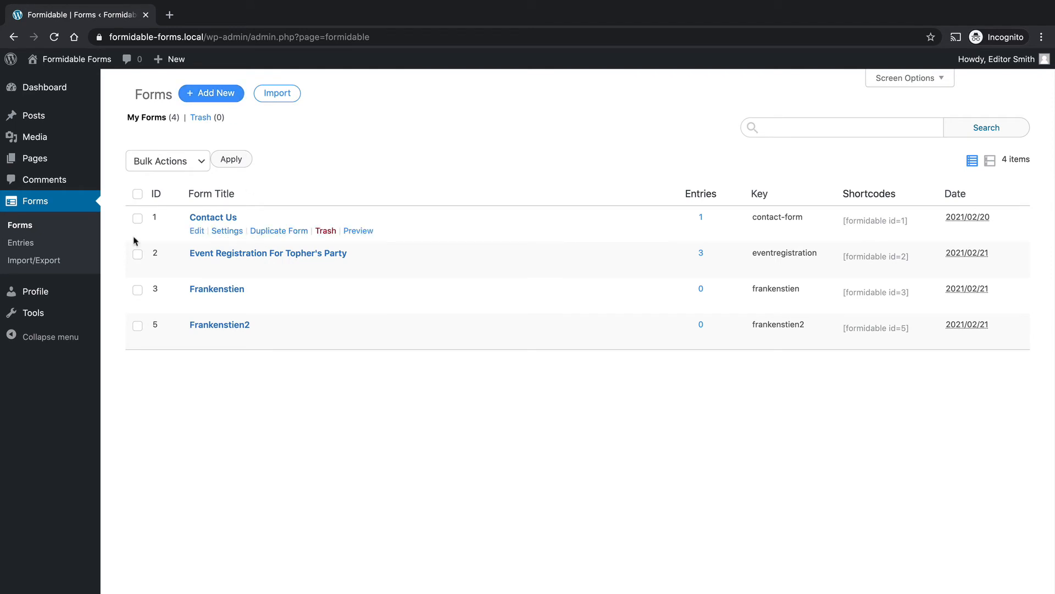
{"action": "left_click", "coordinate": [35, 259]}
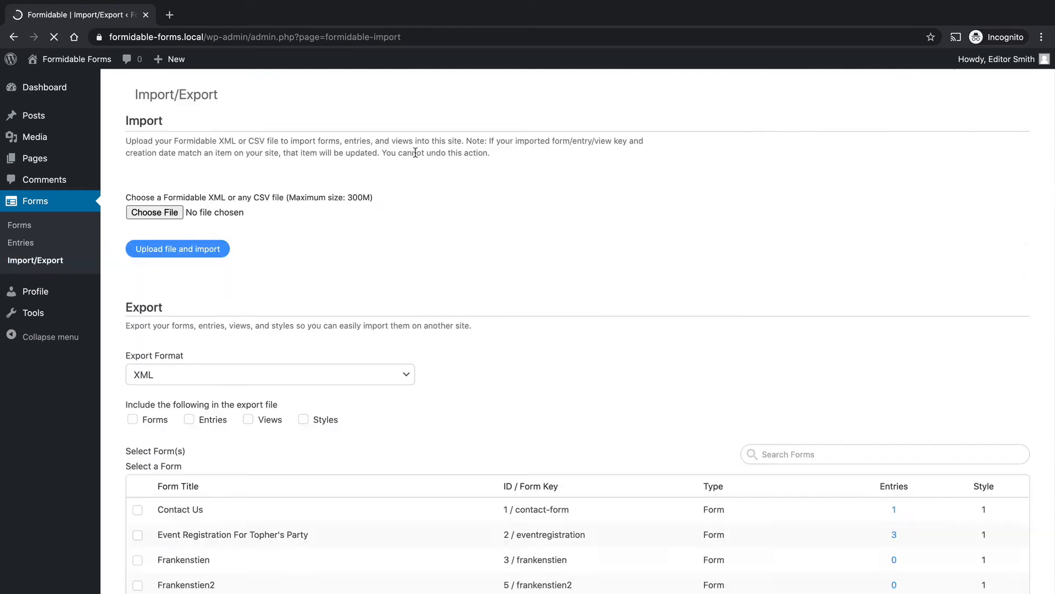
{"action": "scroll", "scroll_direction": "down", "scroll_amount": 3}
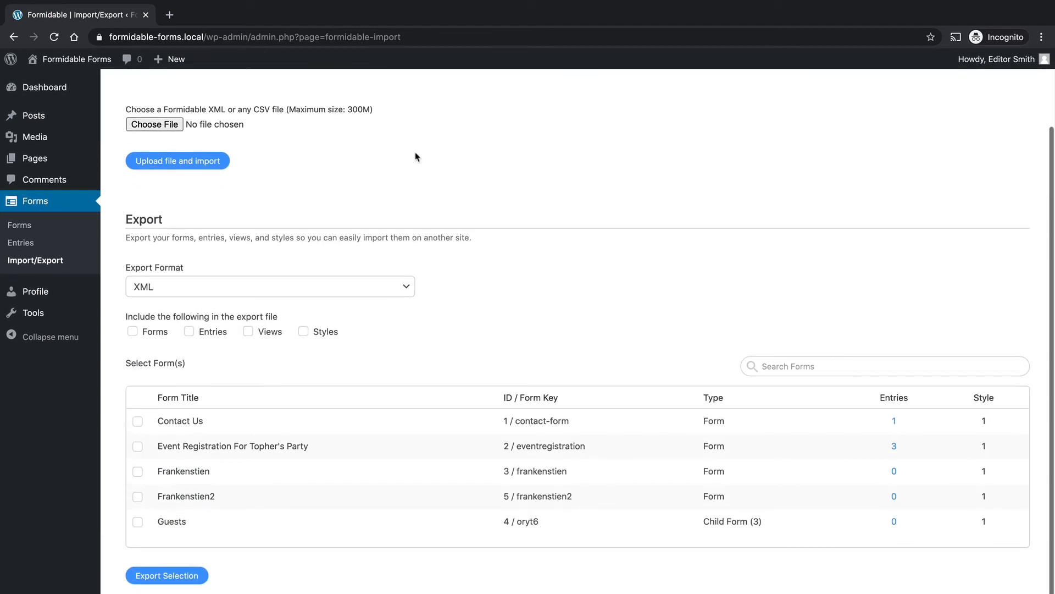
{"action": "scroll", "scroll_direction": "up", "scroll_amount": 3}
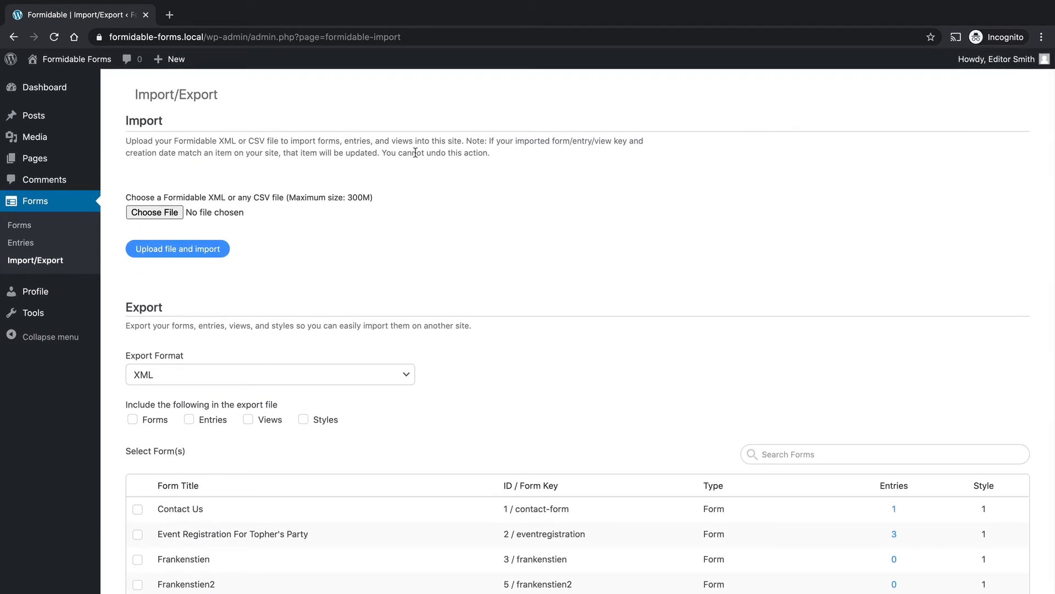
{"action": "mouse_move", "coordinate": [19, 224]}
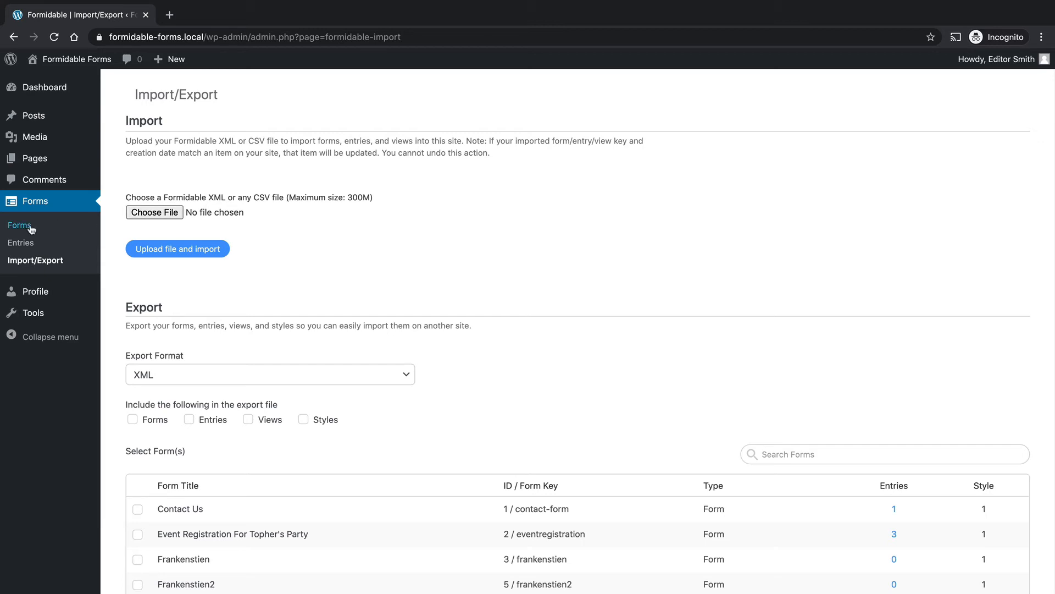
{"action": "mouse_move", "coordinate": [508, 180]}
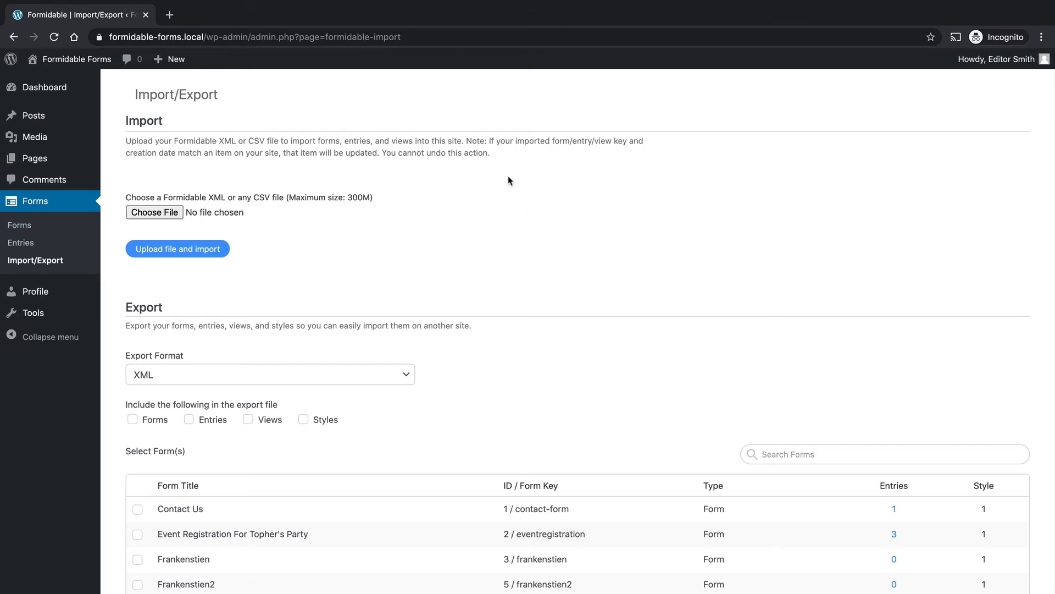
{"action": "left_click", "coordinate": [38, 312]}
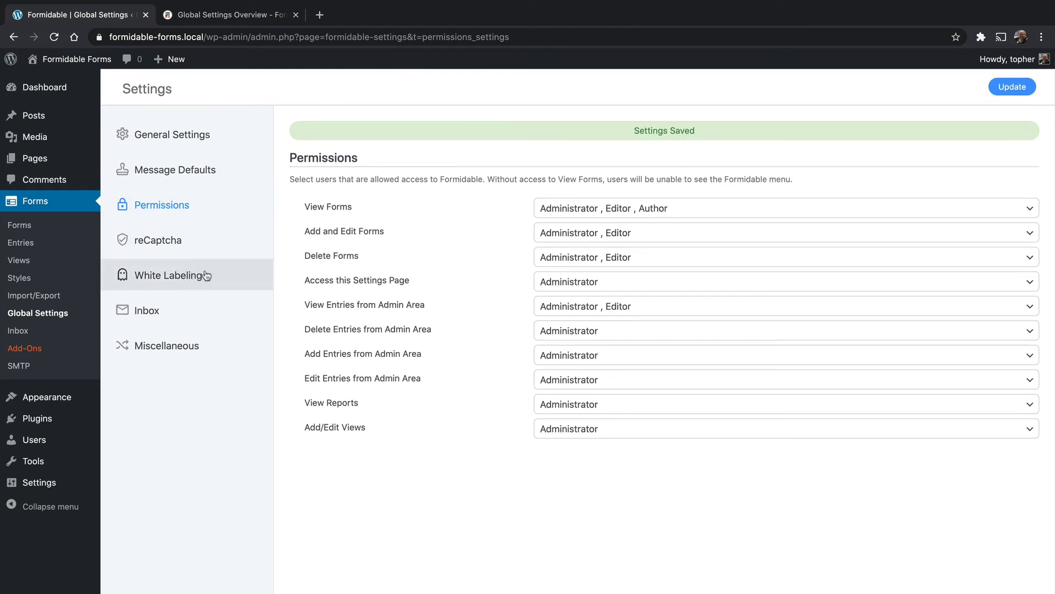
{"action": "mouse_move", "coordinate": [162, 204]}
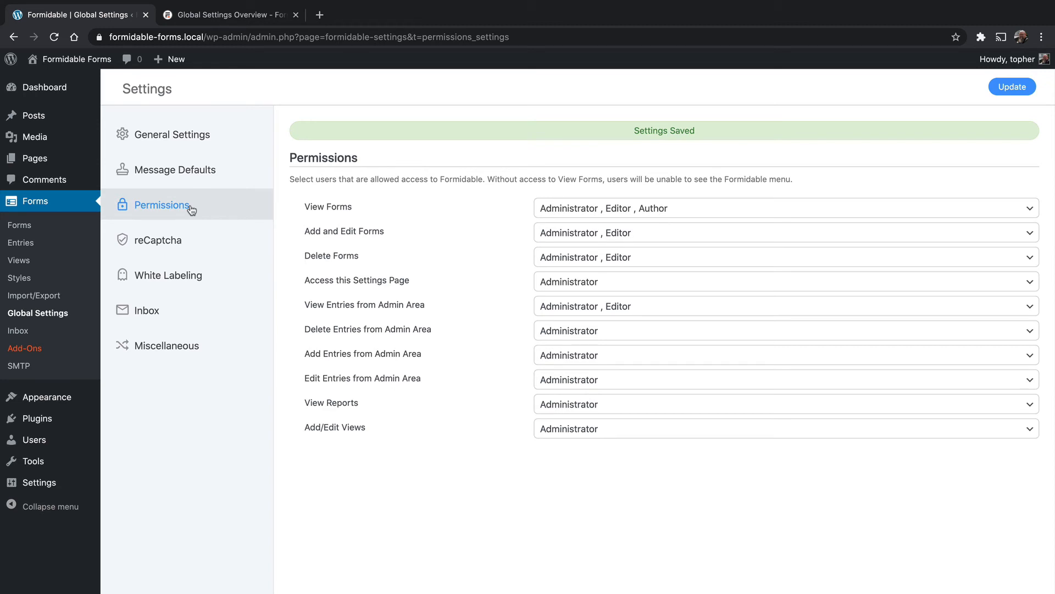
{"action": "mouse_move", "coordinate": [203, 209]}
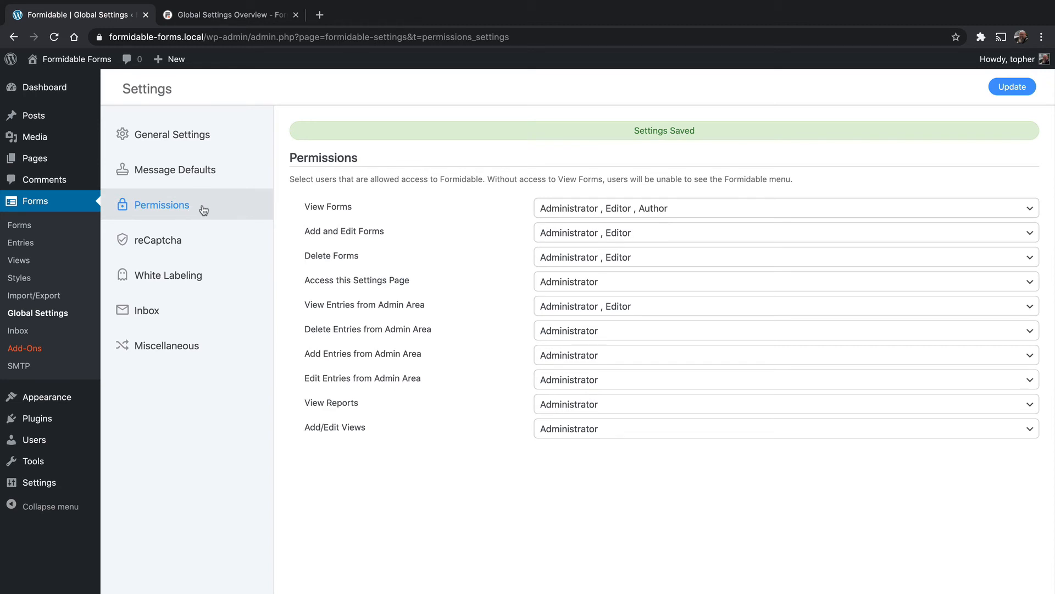
Show the plugin's Inbox, currently empty with a subscribe prompt.
{"action": "left_click", "coordinate": [146, 310]}
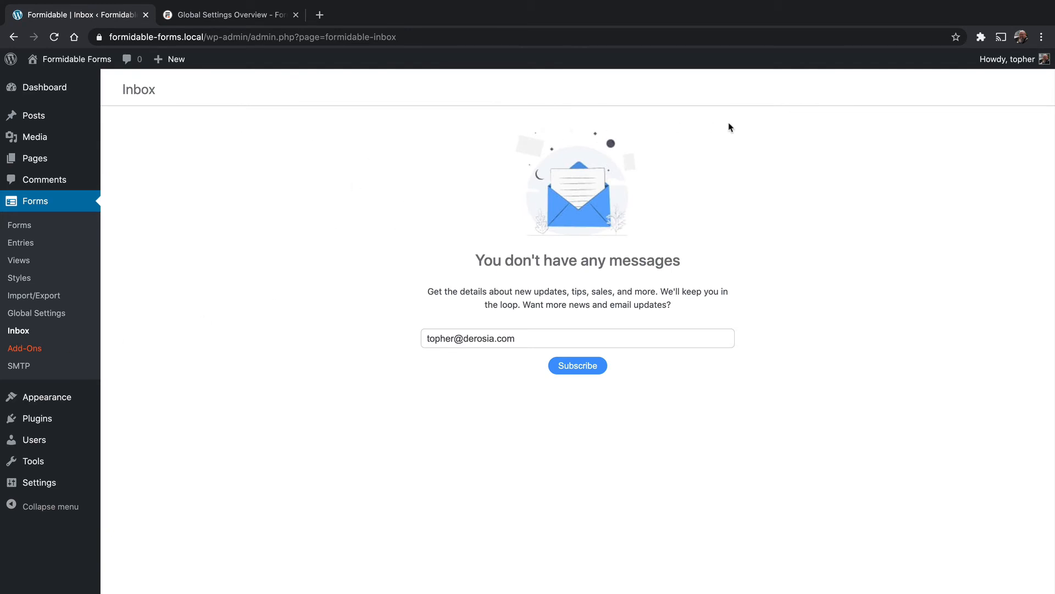
{"action": "mouse_move", "coordinate": [182, 281]}
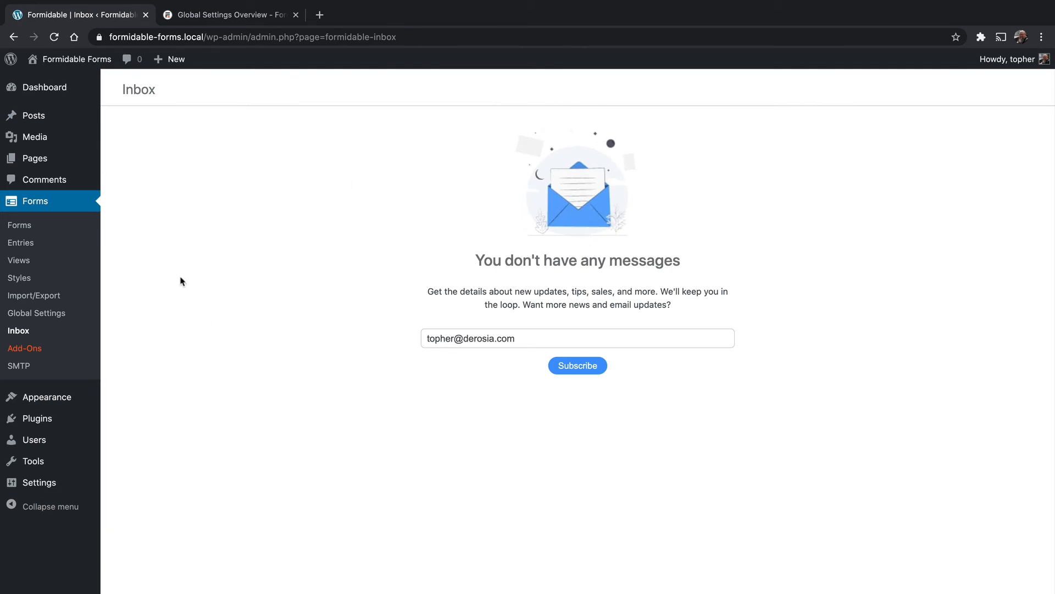
{"action": "mouse_move", "coordinate": [36, 312]}
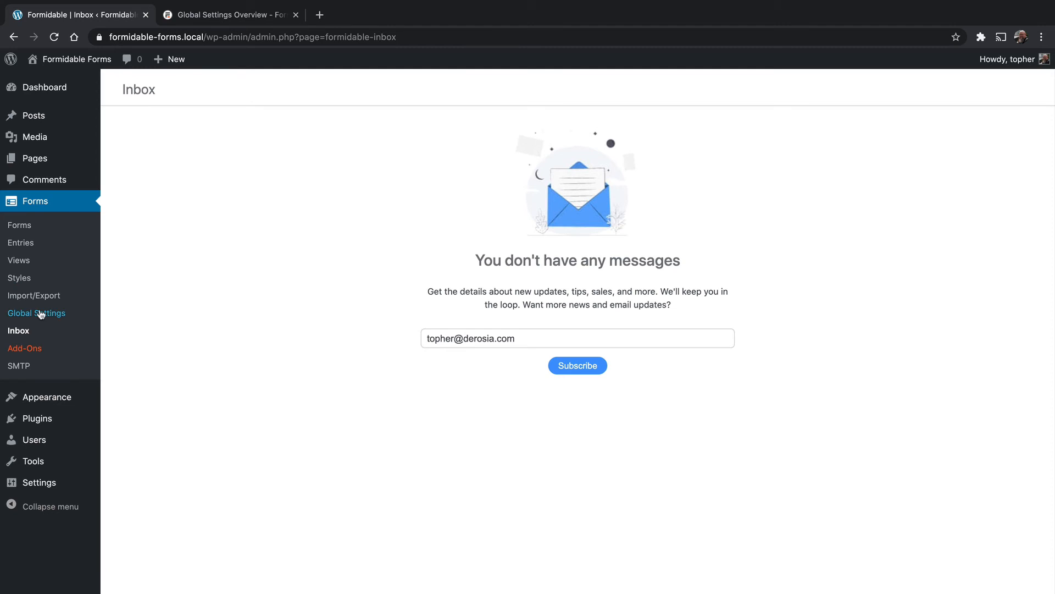
In Global Settings > Inbox, keep only unread count and New features messages enabled.
{"action": "left_click", "coordinate": [36, 313]}
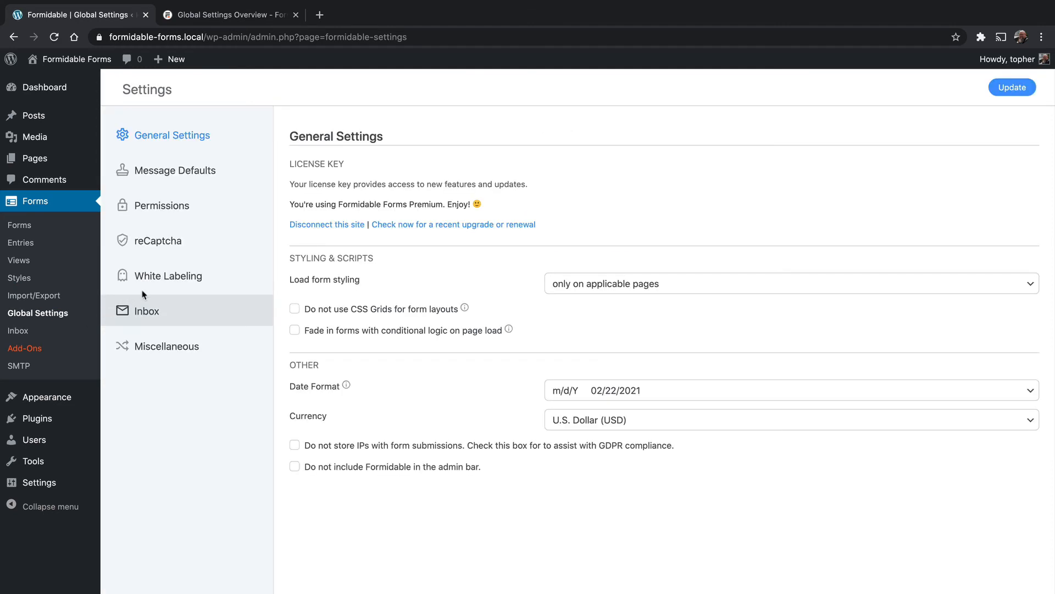
{"action": "left_click", "coordinate": [146, 310]}
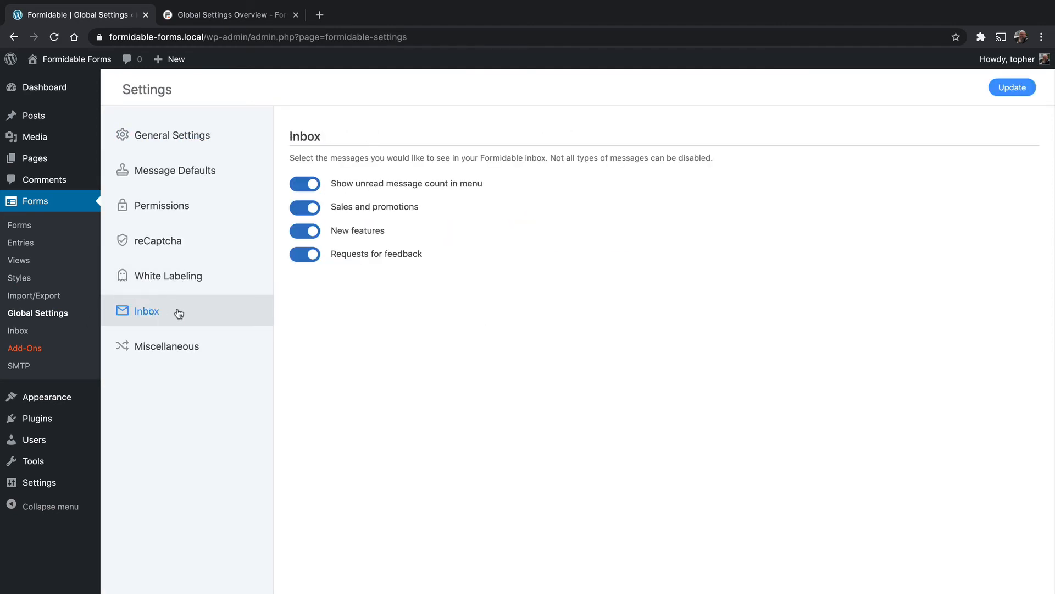
{"action": "mouse_move", "coordinate": [482, 290]}
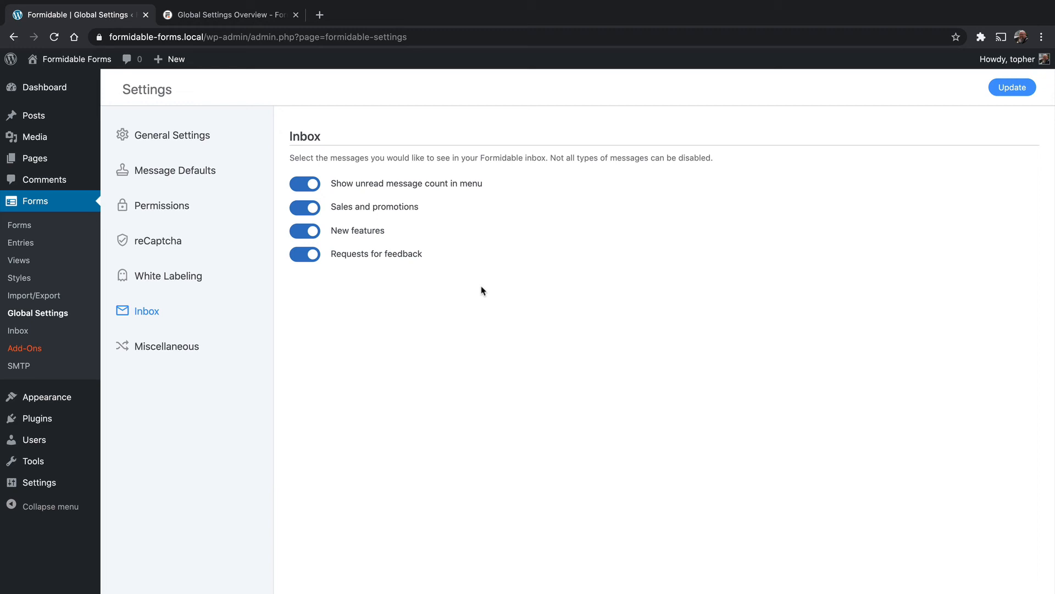
{"action": "mouse_move", "coordinate": [477, 233]}
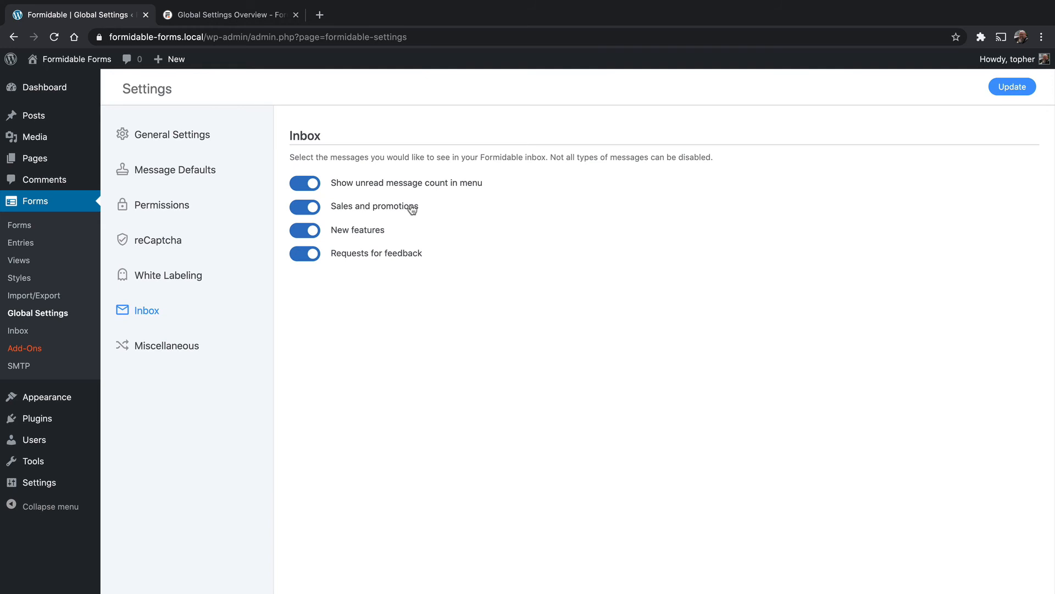
{"action": "mouse_move", "coordinate": [382, 232]}
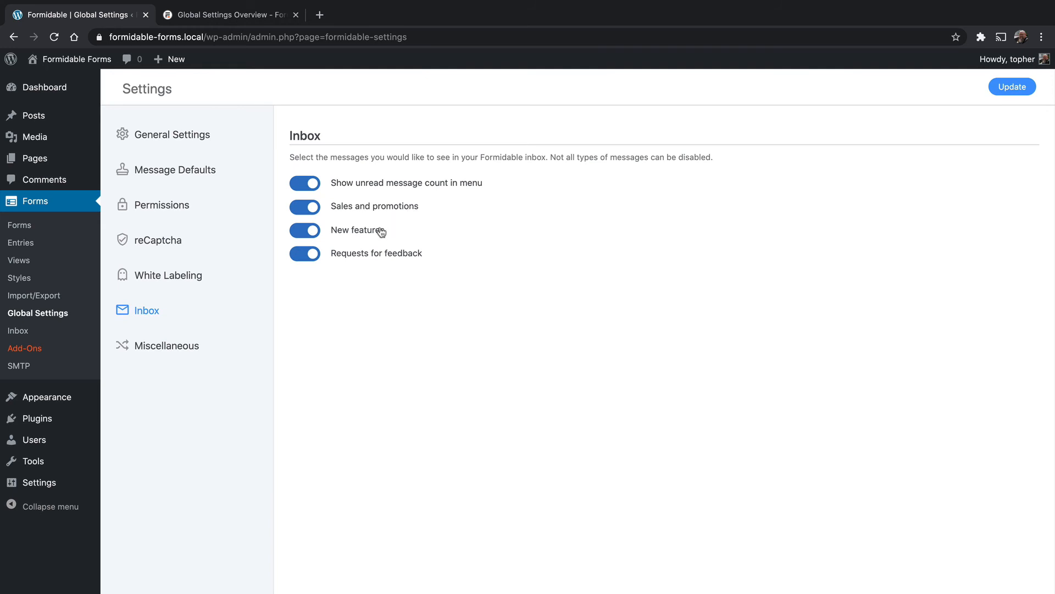
{"action": "mouse_move", "coordinate": [393, 257]}
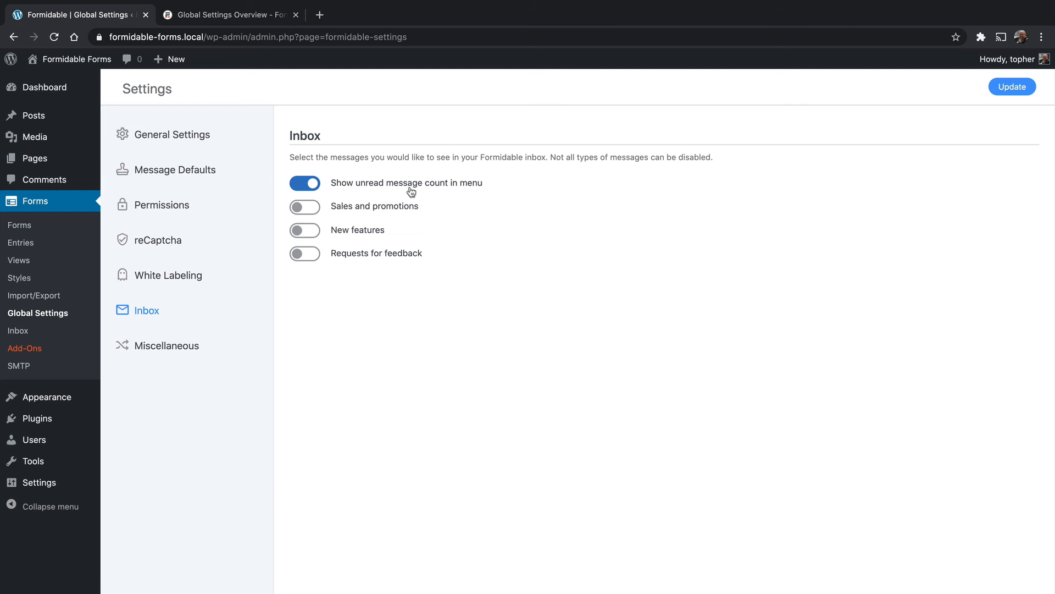
{"action": "mouse_move", "coordinate": [438, 194]}
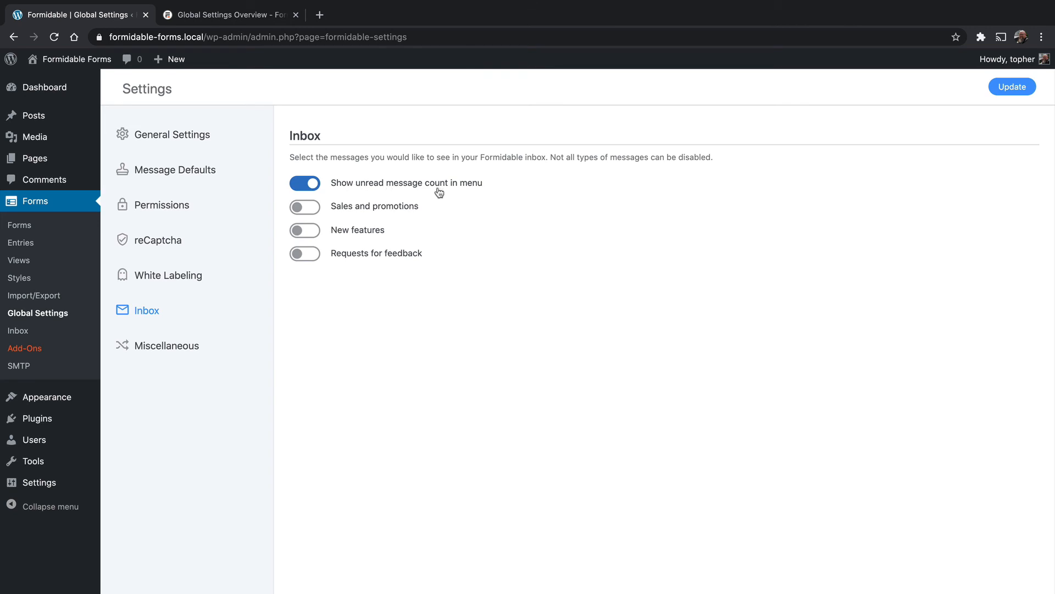
{"action": "mouse_move", "coordinate": [438, 195]}
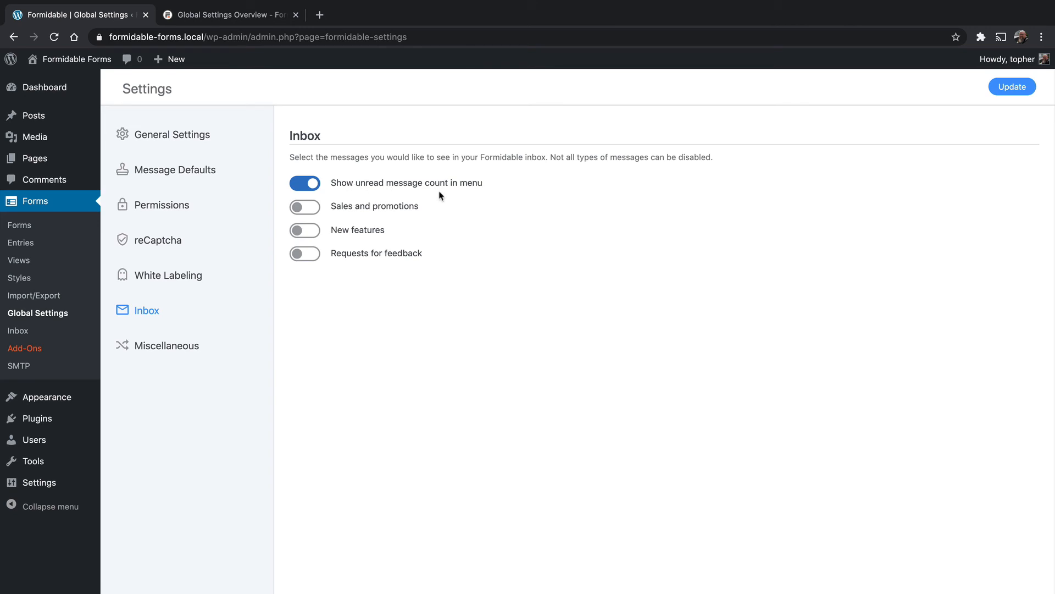
{"action": "mouse_move", "coordinate": [304, 230]}
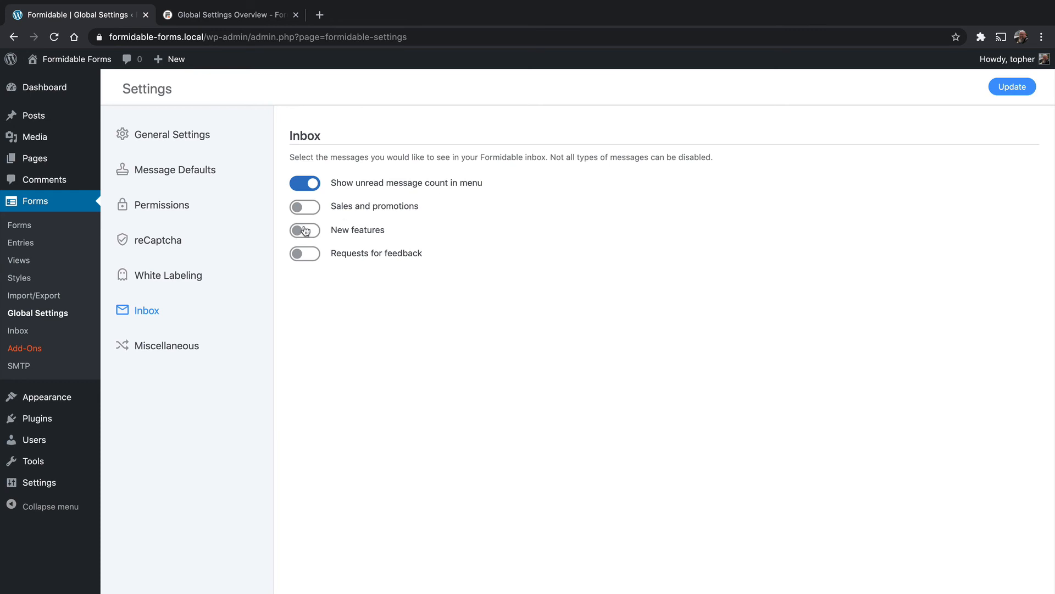
{"action": "left_click", "coordinate": [305, 230]}
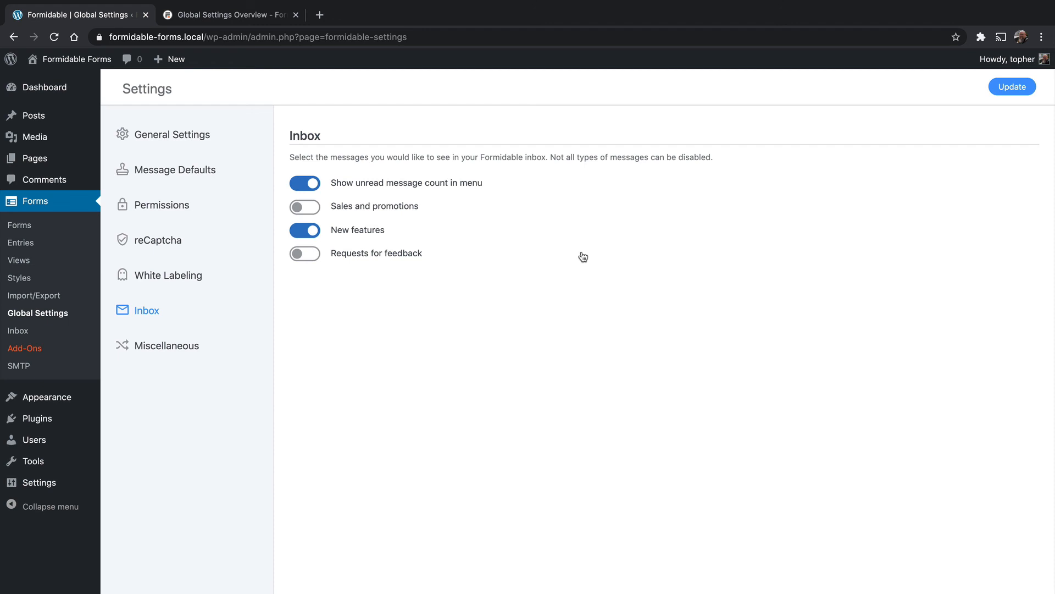
{"action": "mouse_move", "coordinate": [598, 252]}
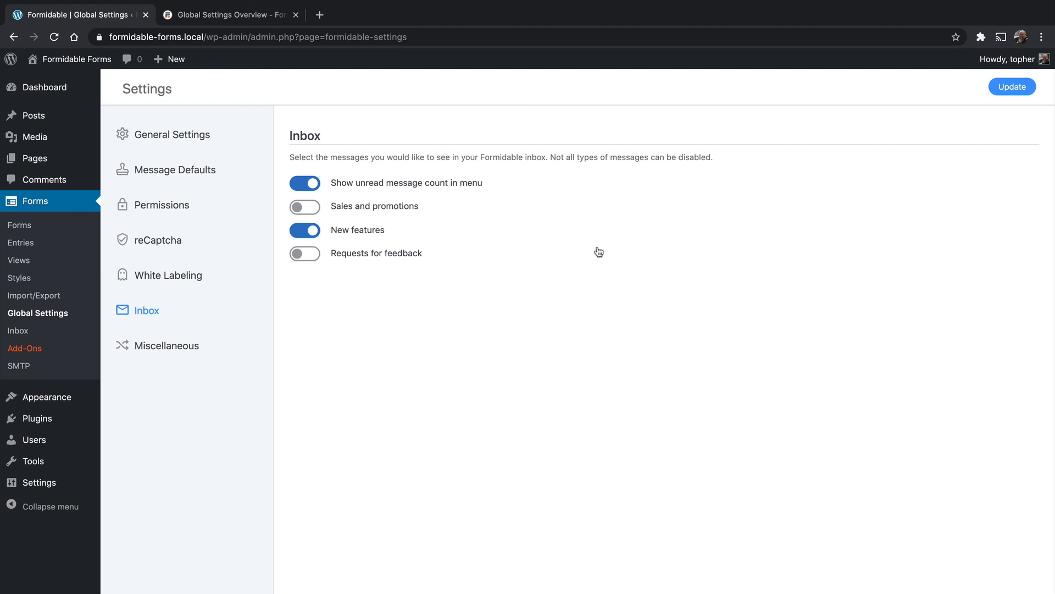
{"action": "mouse_move", "coordinate": [226, 371]}
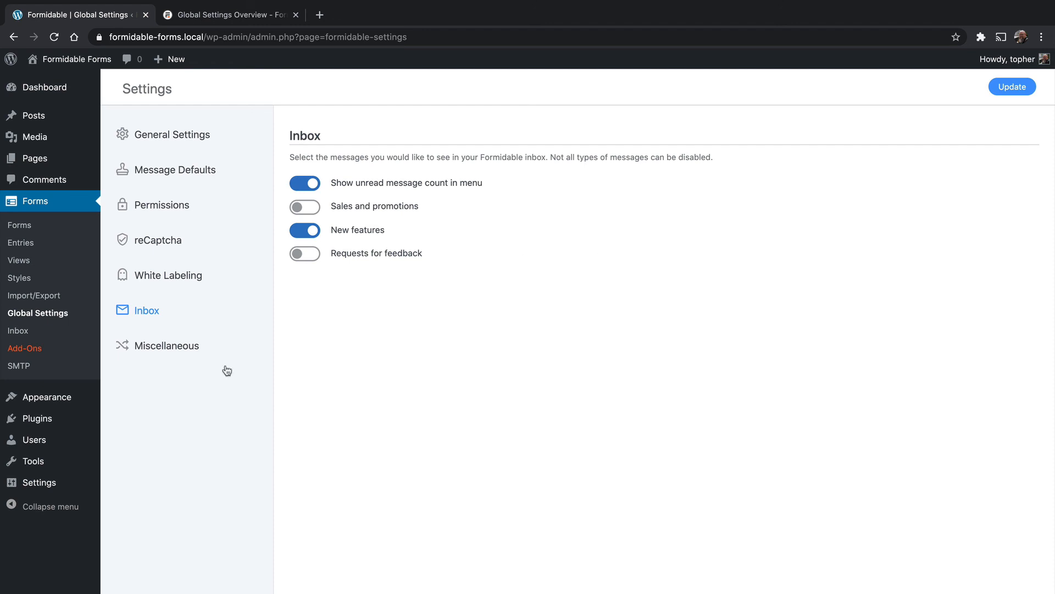
{"action": "mouse_move", "coordinate": [783, 297]}
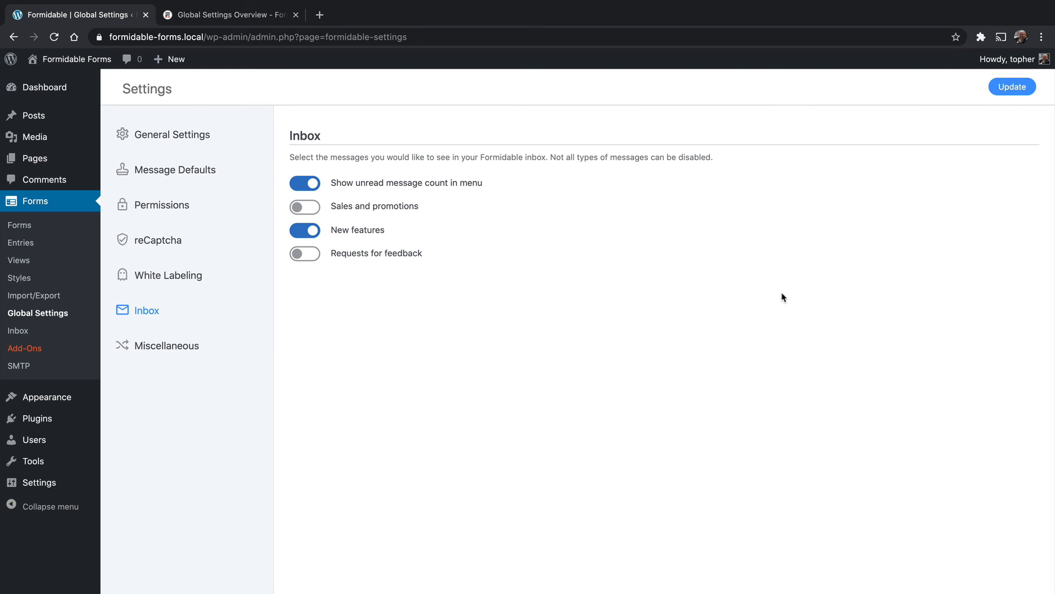
{"action": "mouse_move", "coordinate": [913, 155]}
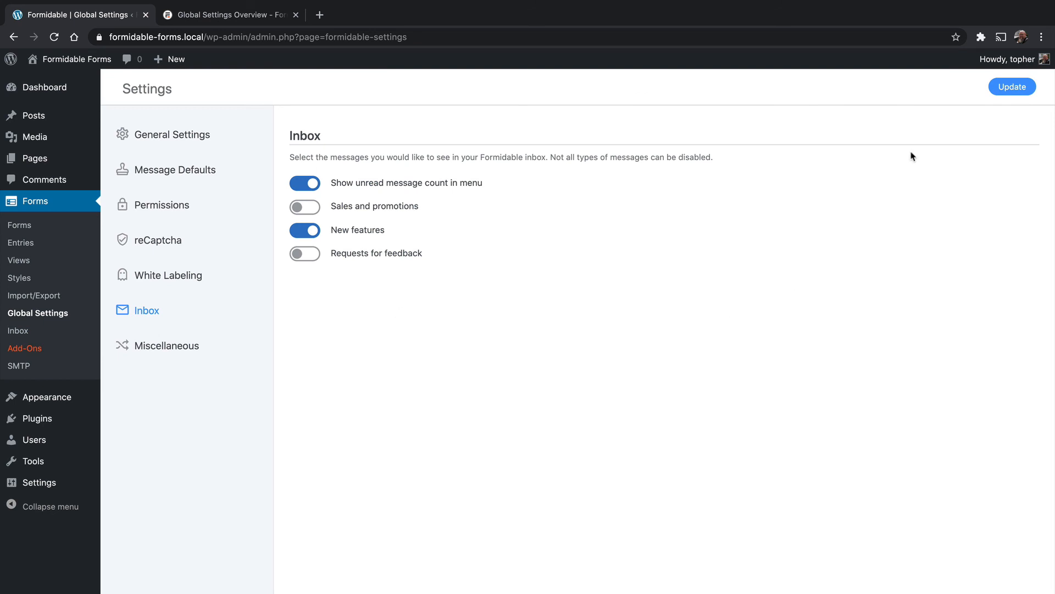
Save the inbox settings, then review White Labeling, Inbox and Permissions pages.
{"action": "left_click", "coordinate": [1011, 87]}
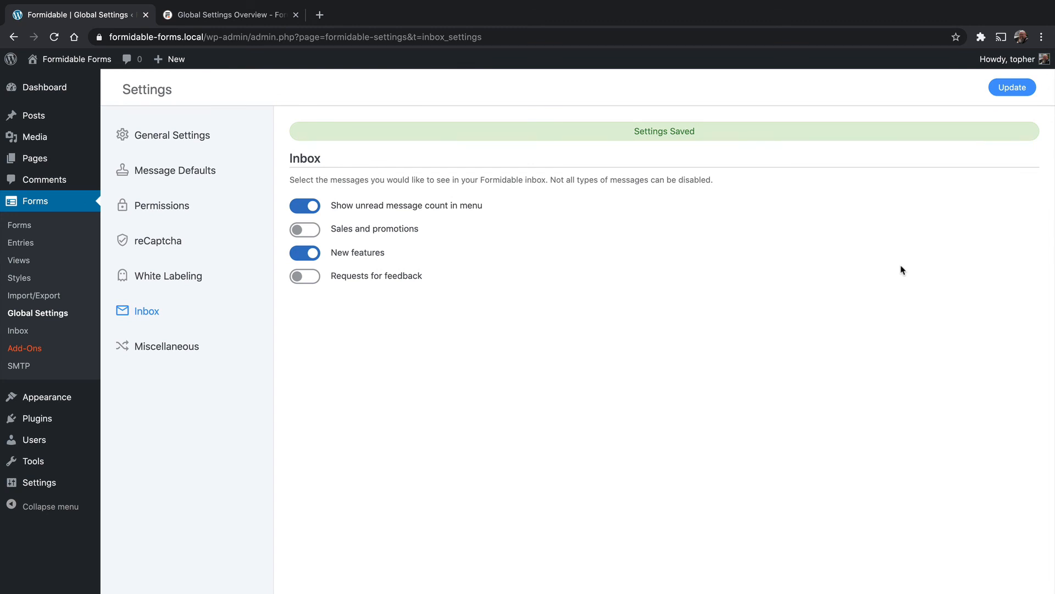
{"action": "mouse_move", "coordinate": [158, 241]}
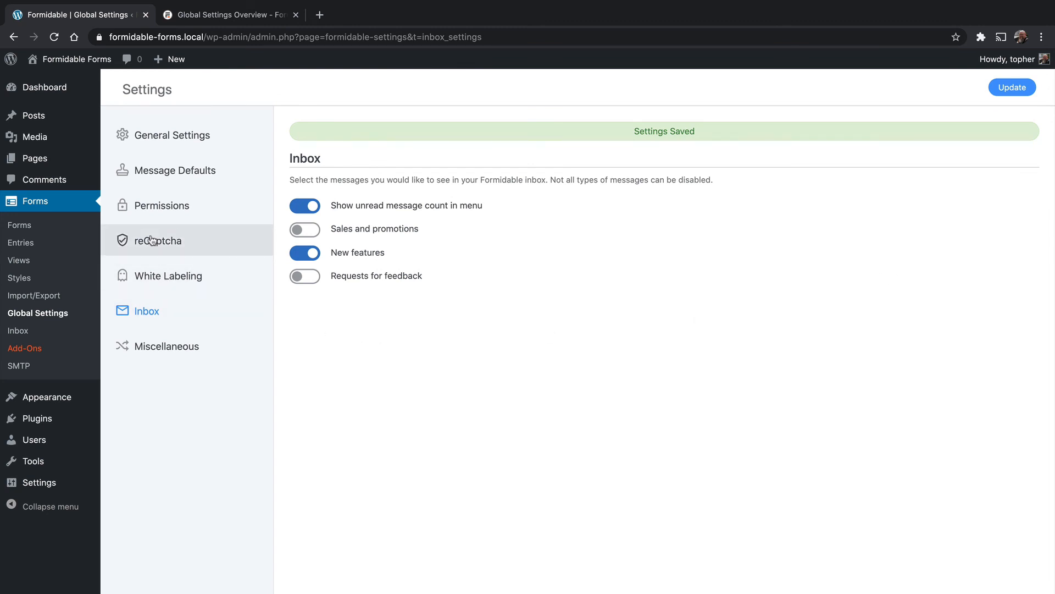
{"action": "mouse_move", "coordinate": [169, 276]}
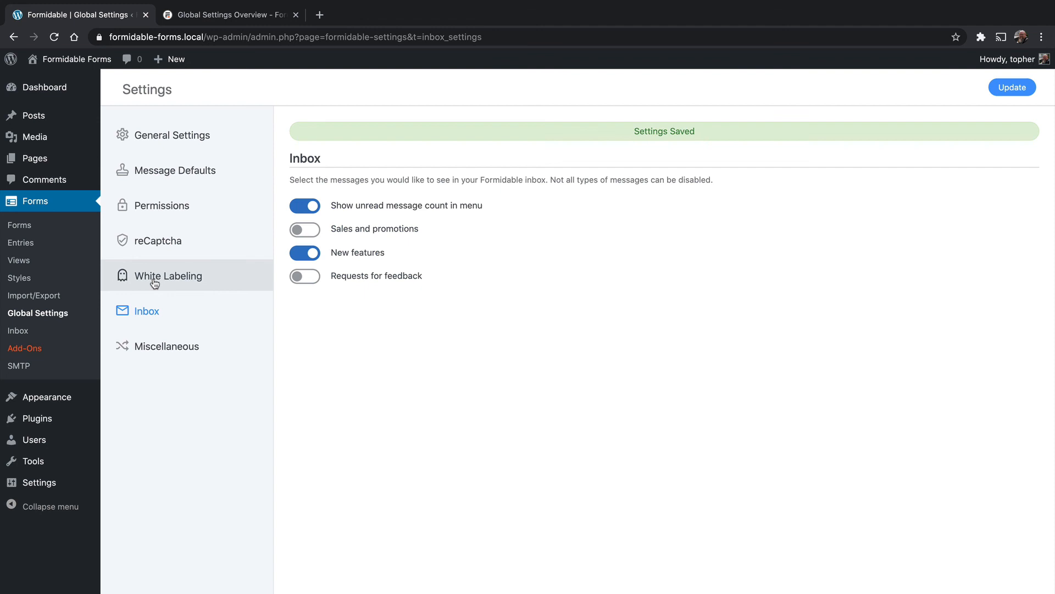
{"action": "left_click", "coordinate": [169, 274]}
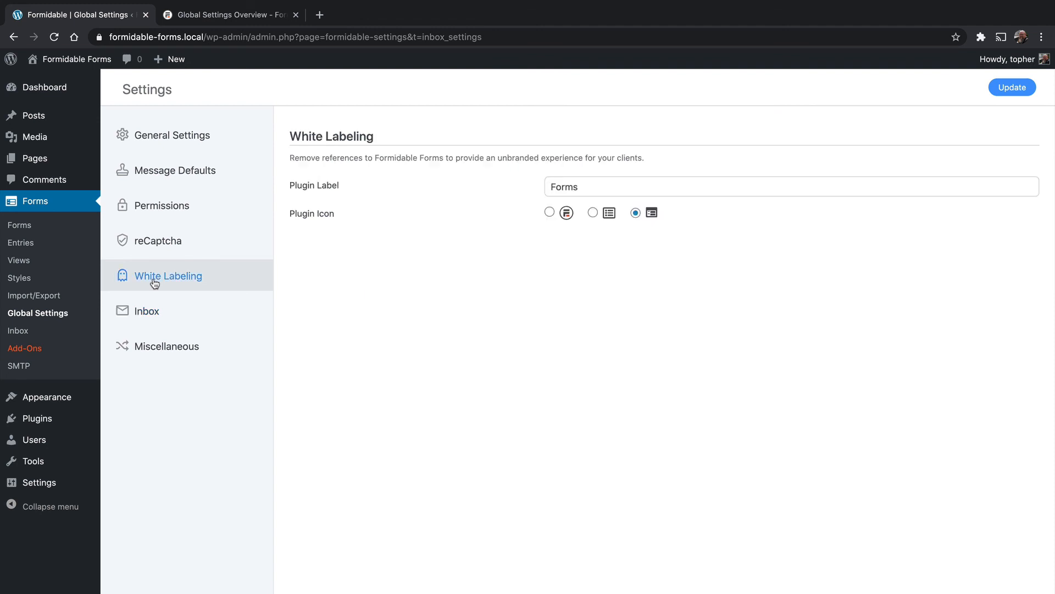
{"action": "mouse_move", "coordinate": [175, 317]}
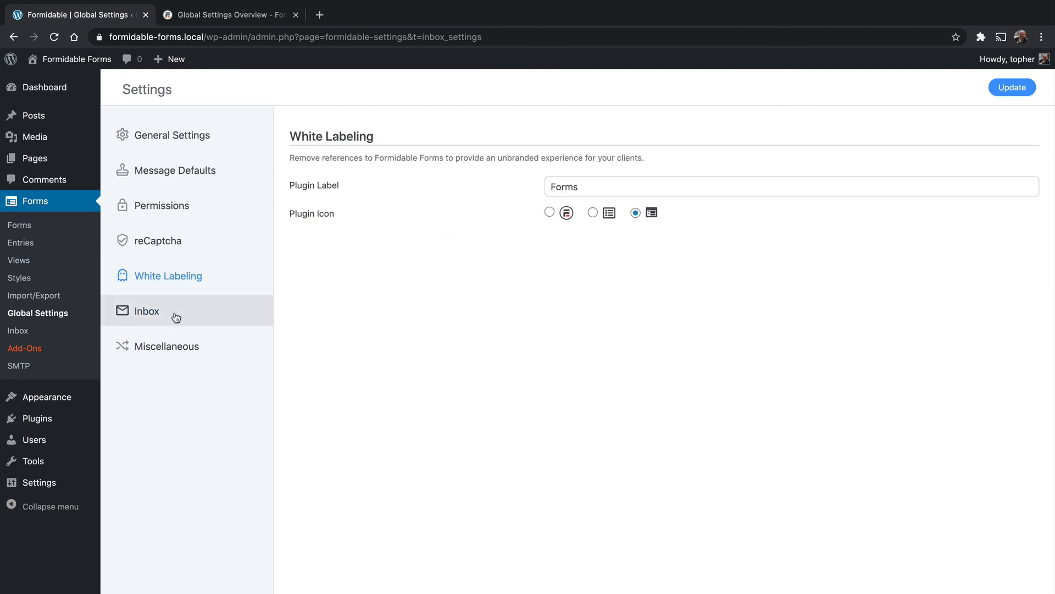
{"action": "left_click", "coordinate": [146, 310]}
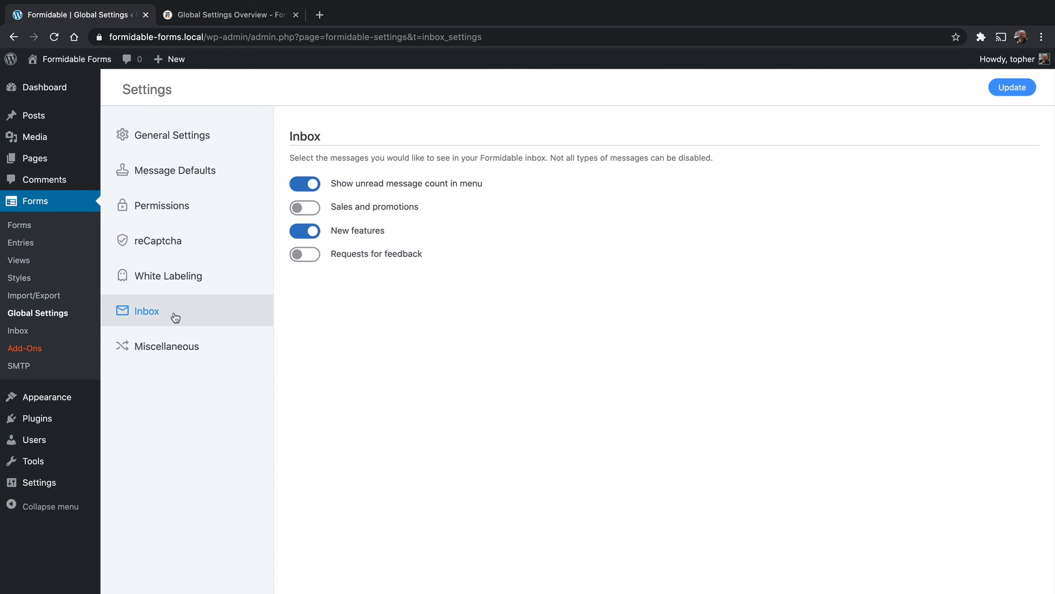
{"action": "mouse_move", "coordinate": [167, 206]}
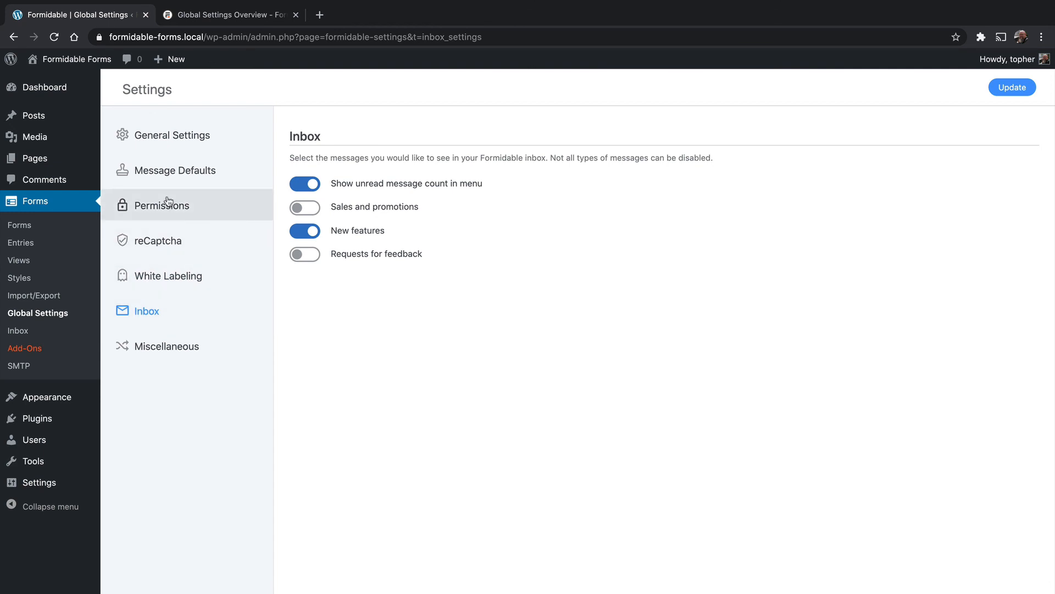
{"action": "left_click", "coordinate": [163, 206]}
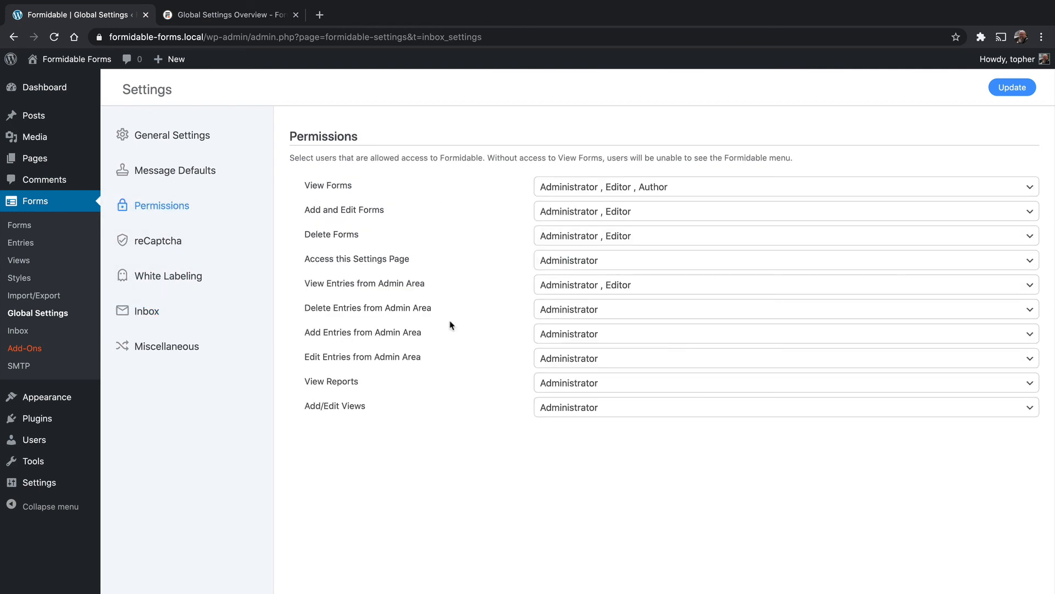